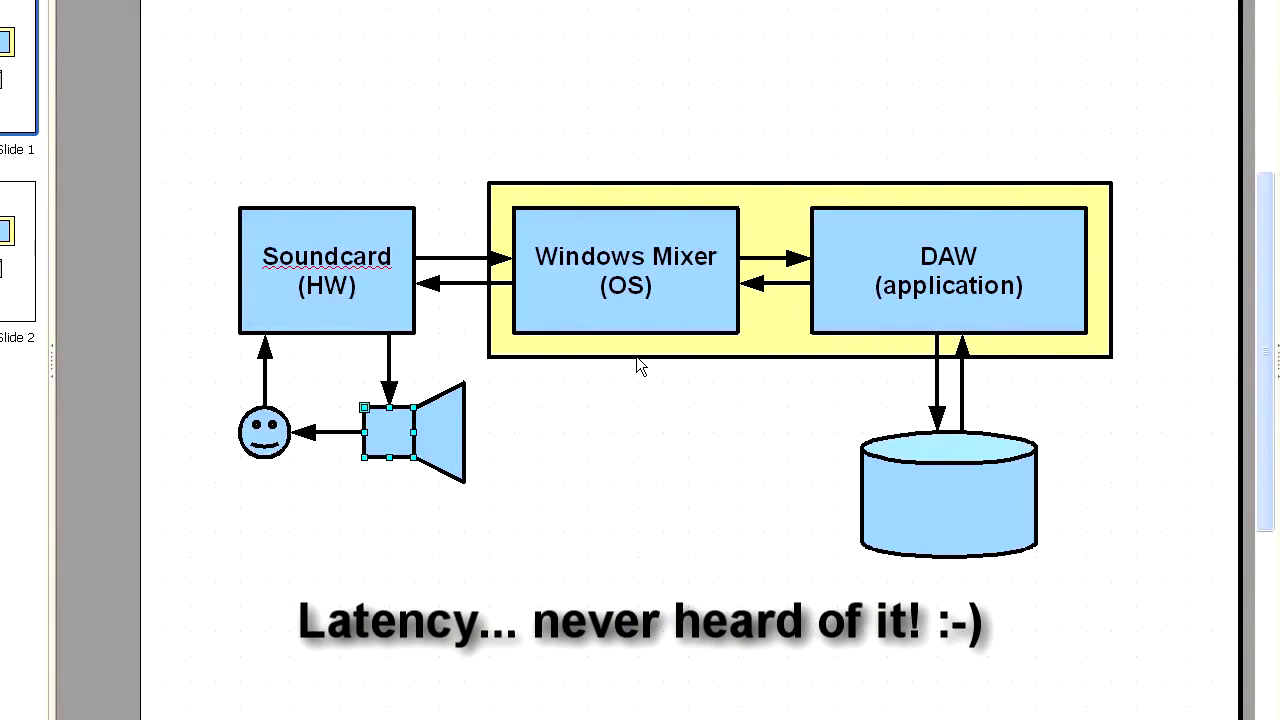
mouse_move(496, 364)
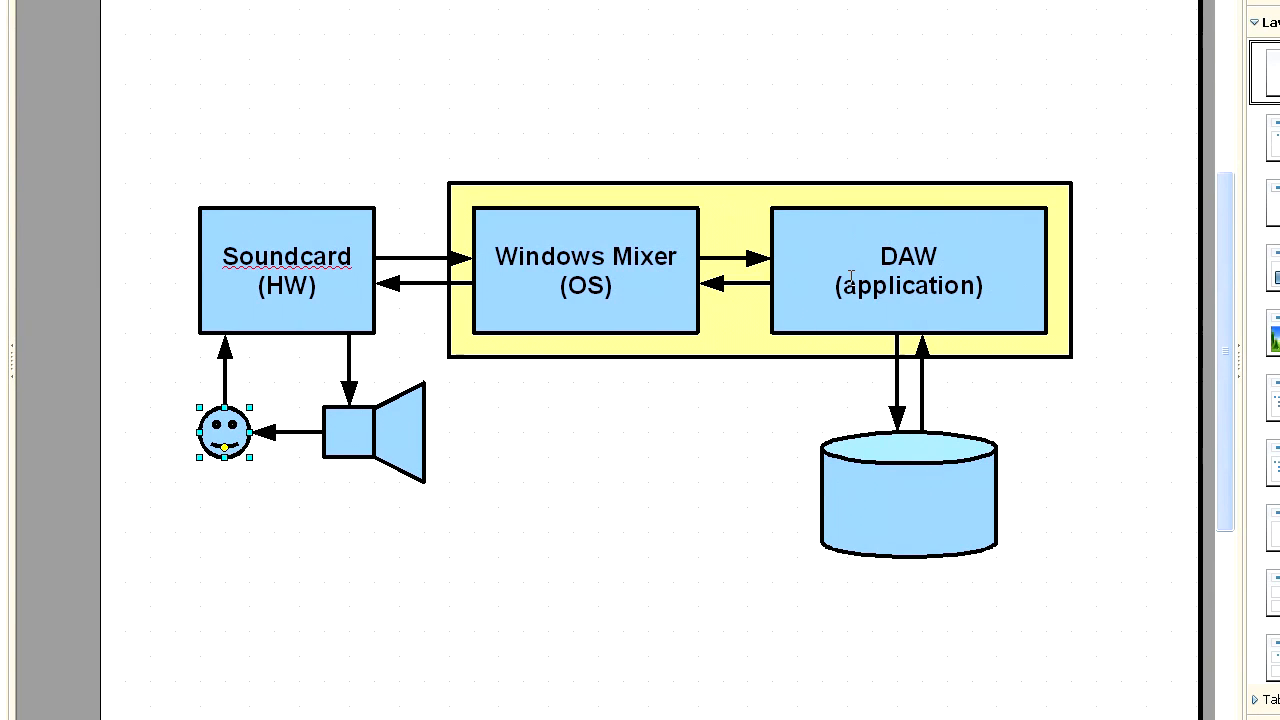
mouse_move(820, 318)
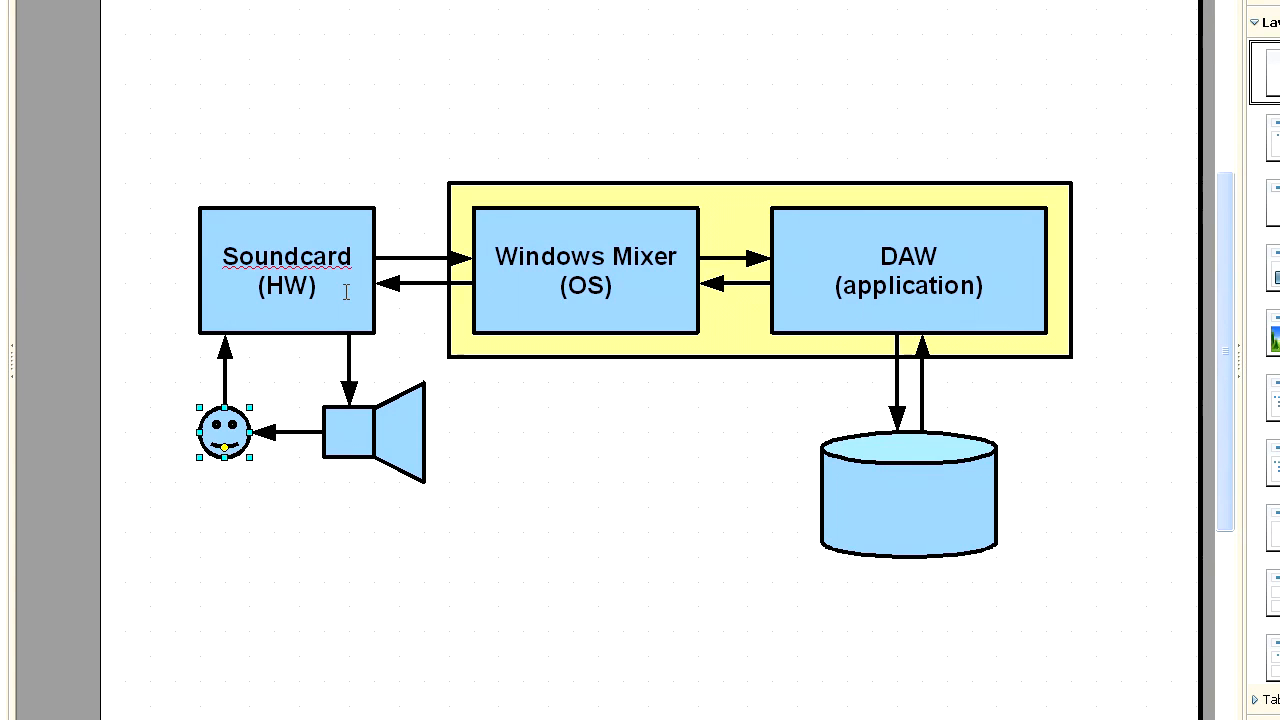
mouse_move(352, 434)
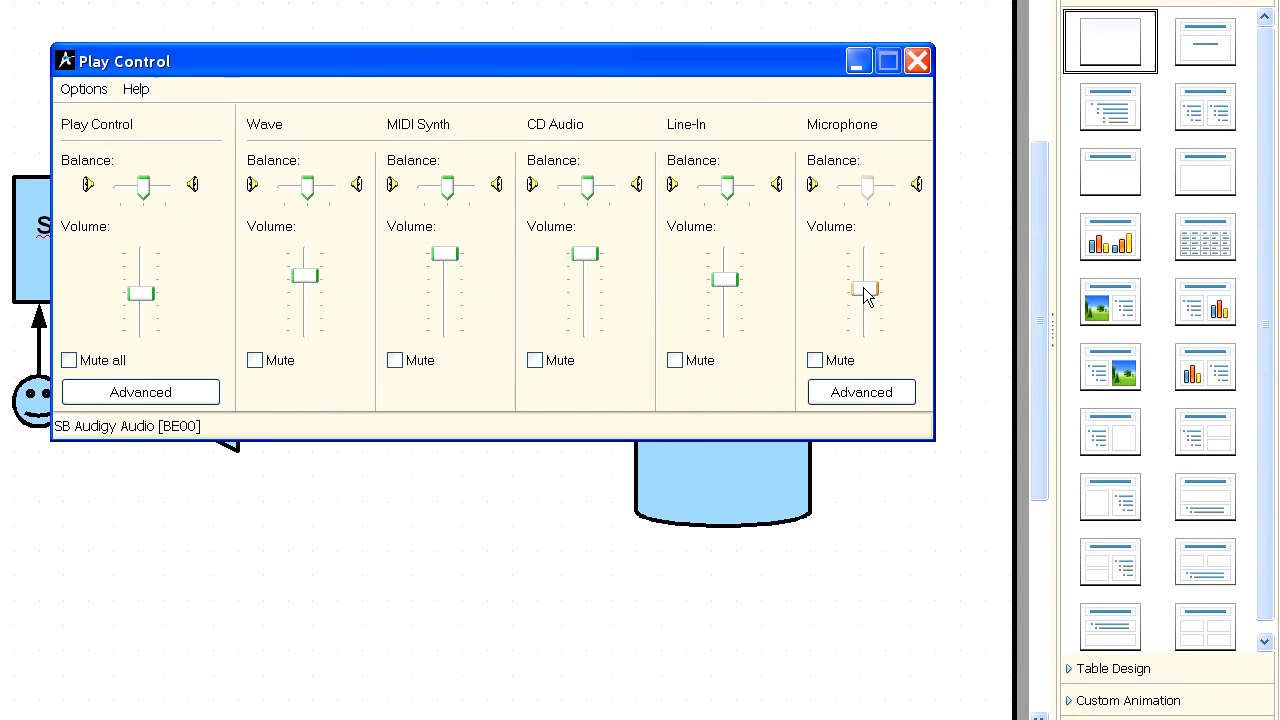
Close the Windows Play Control mixer to return to the signal-path slide
click(916, 60)
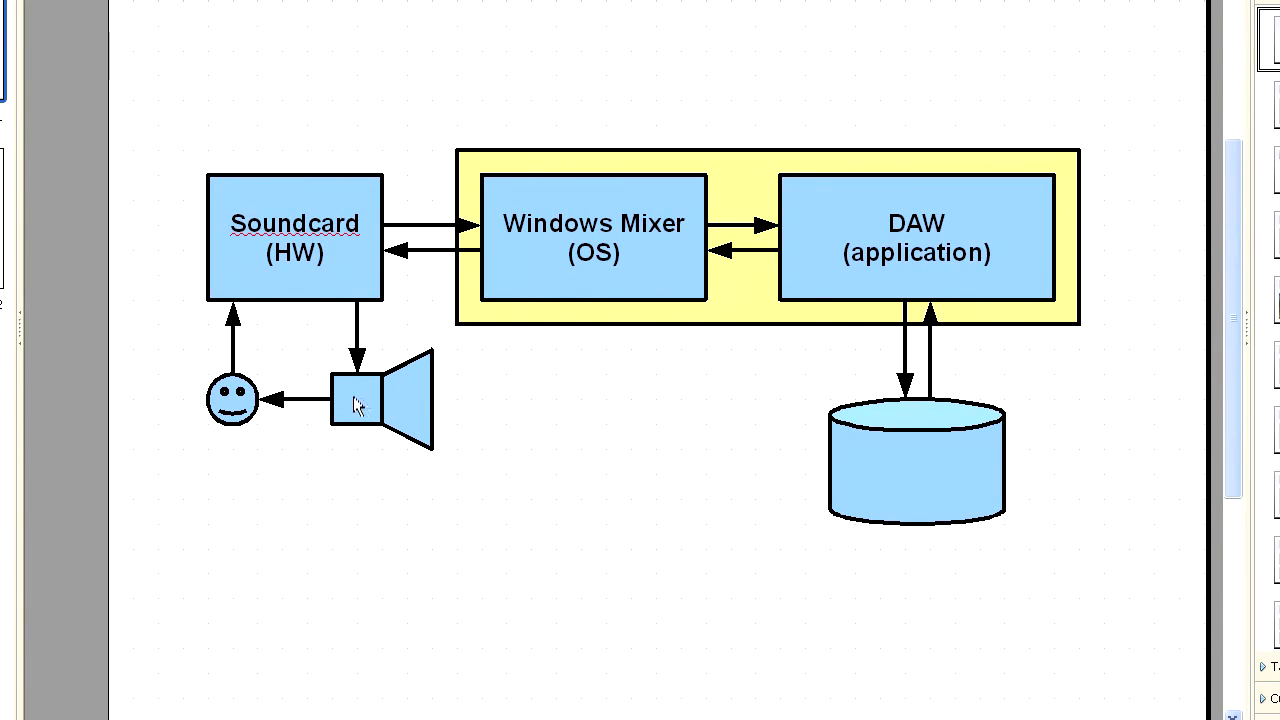
click(296, 236)
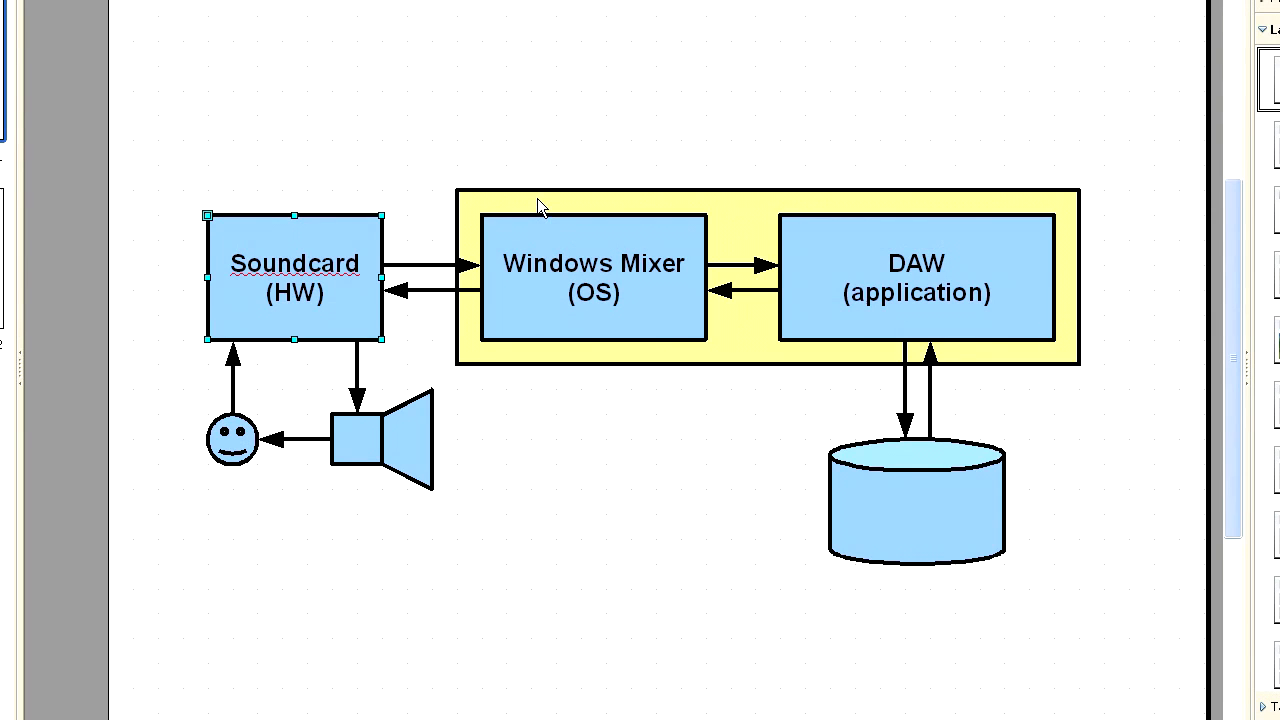
mouse_move(544, 236)
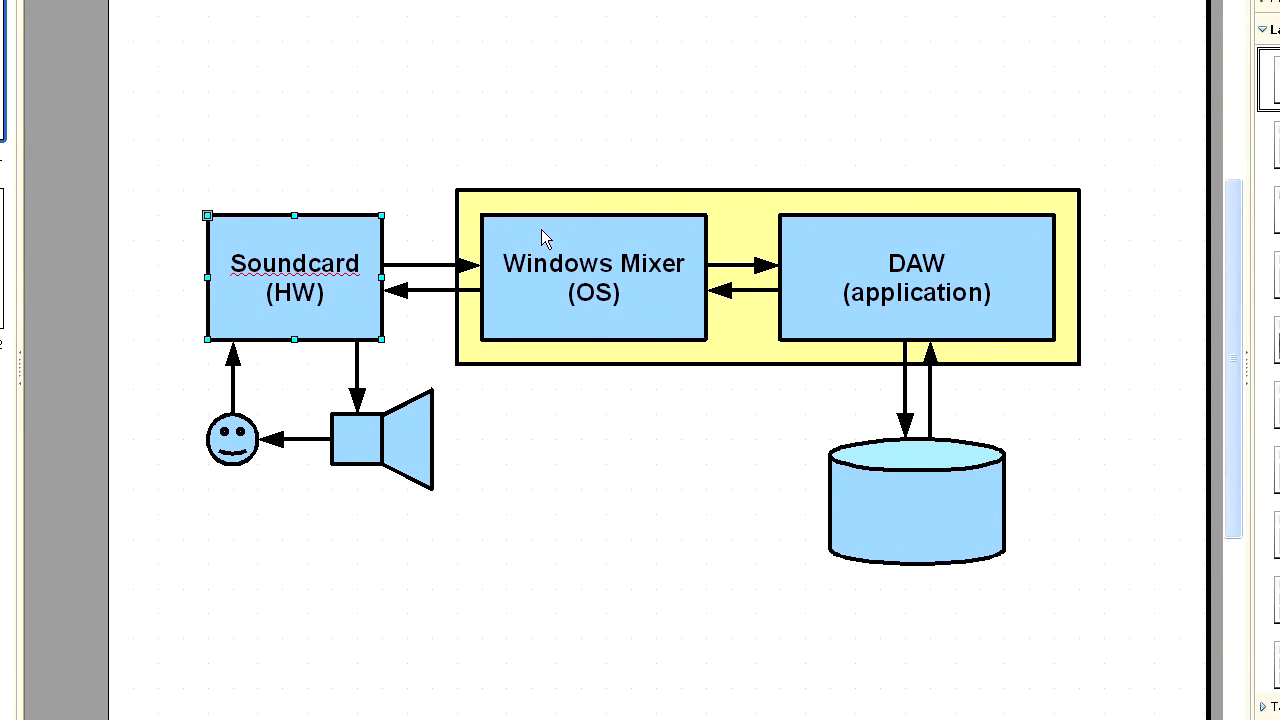
click(592, 276)
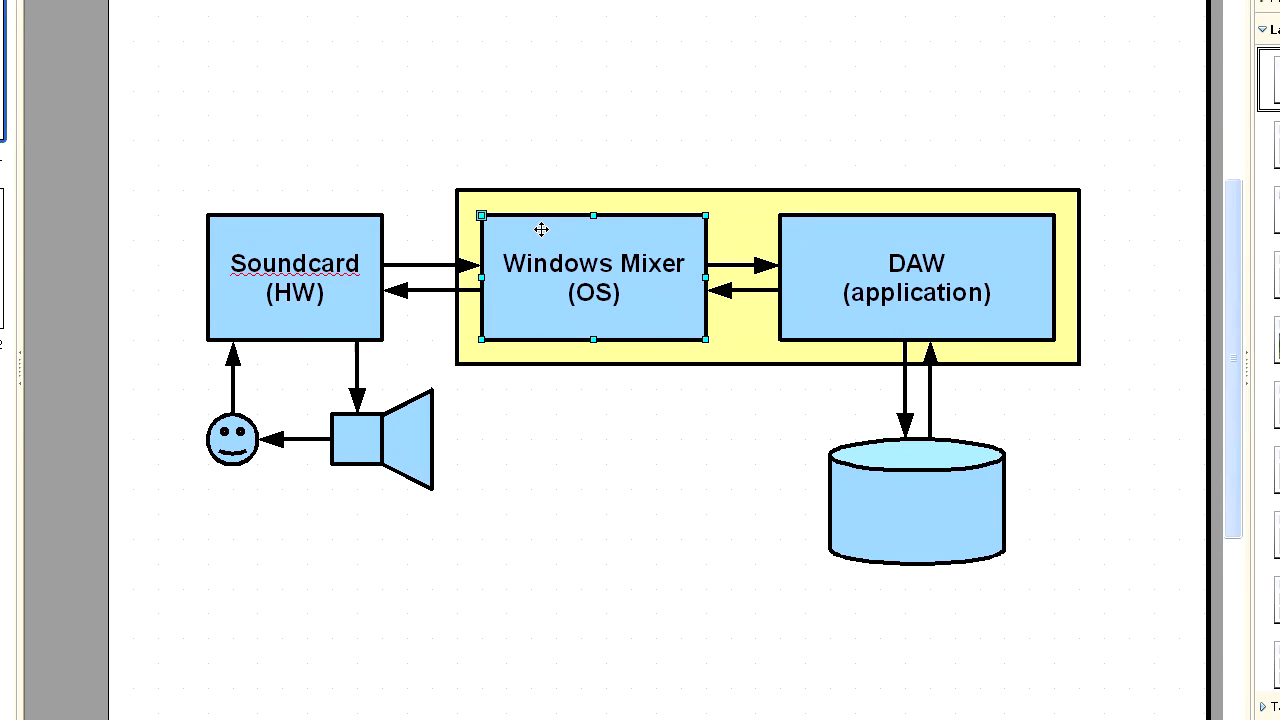
click(456, 48)
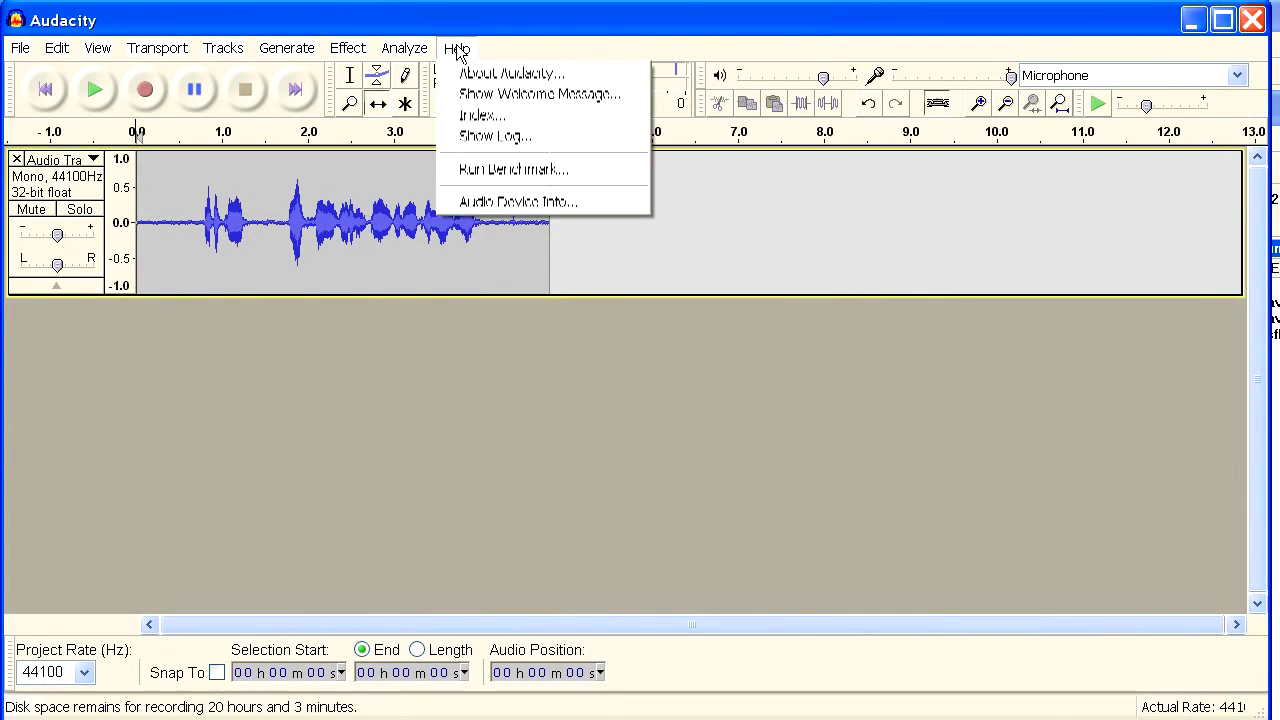
Check the About Audacity version details, then record a second mono track below the first
click(512, 72)
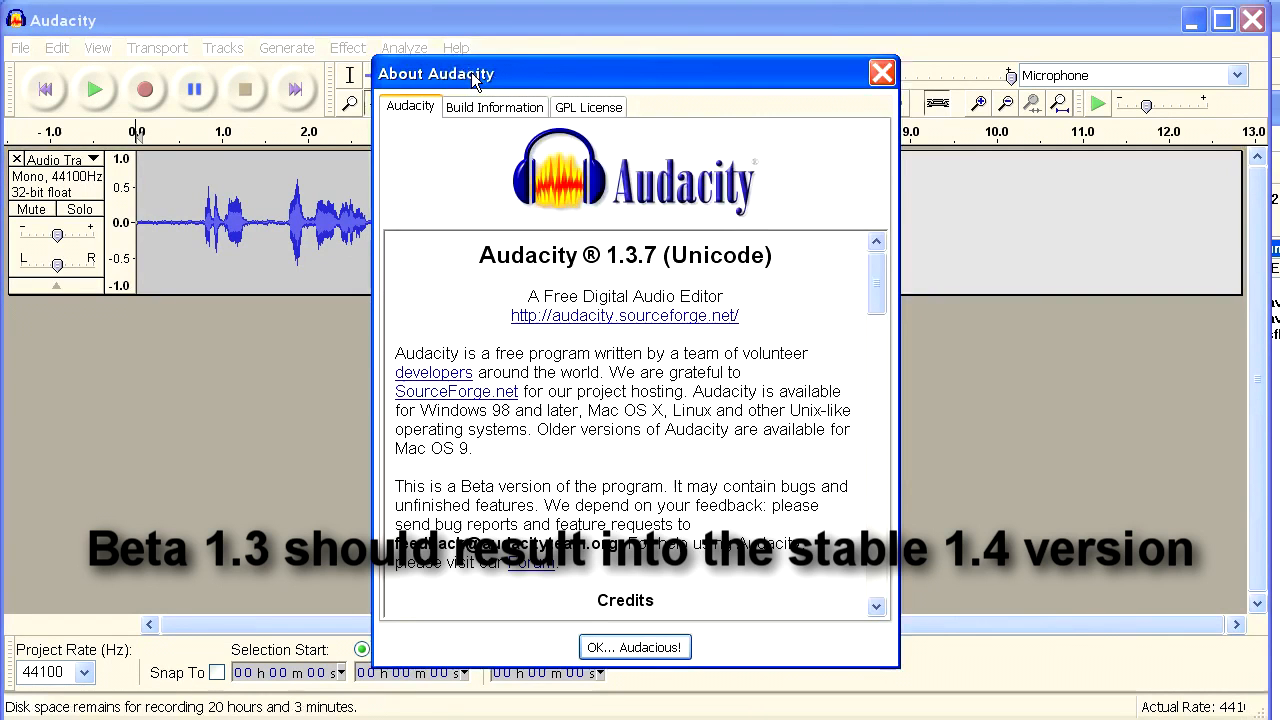
mouse_move(812, 84)
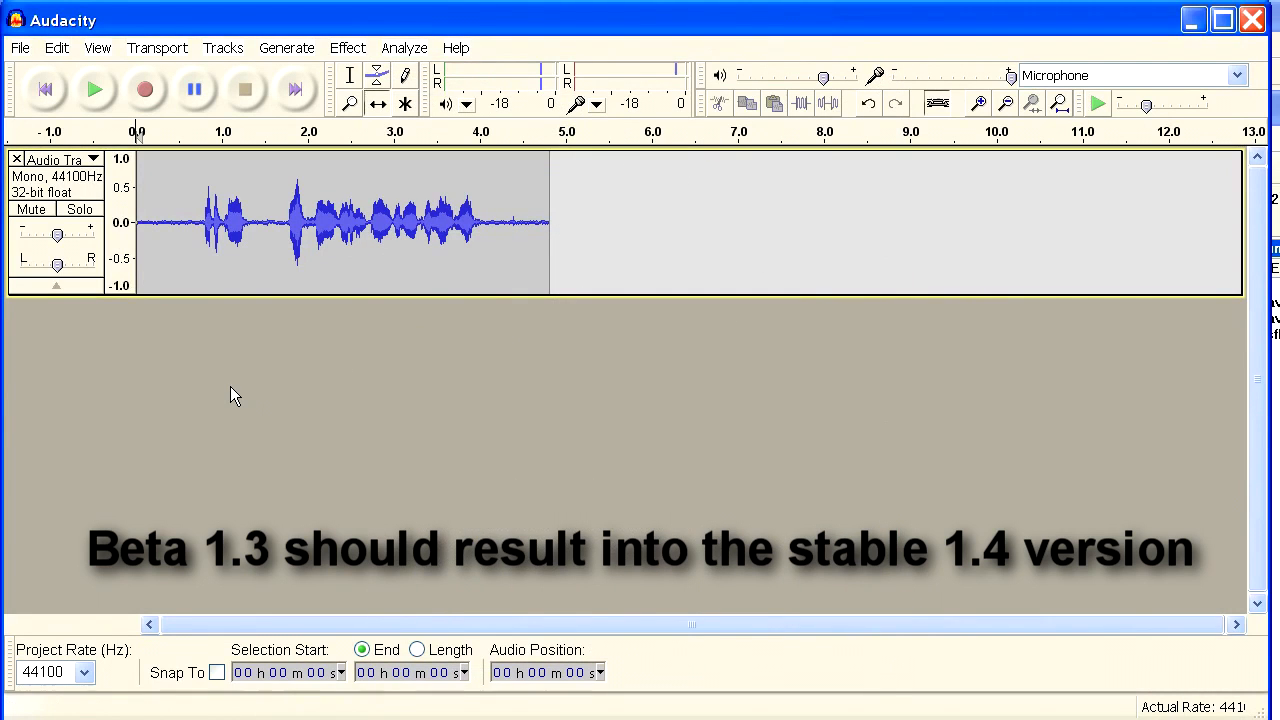
mouse_move(188, 256)
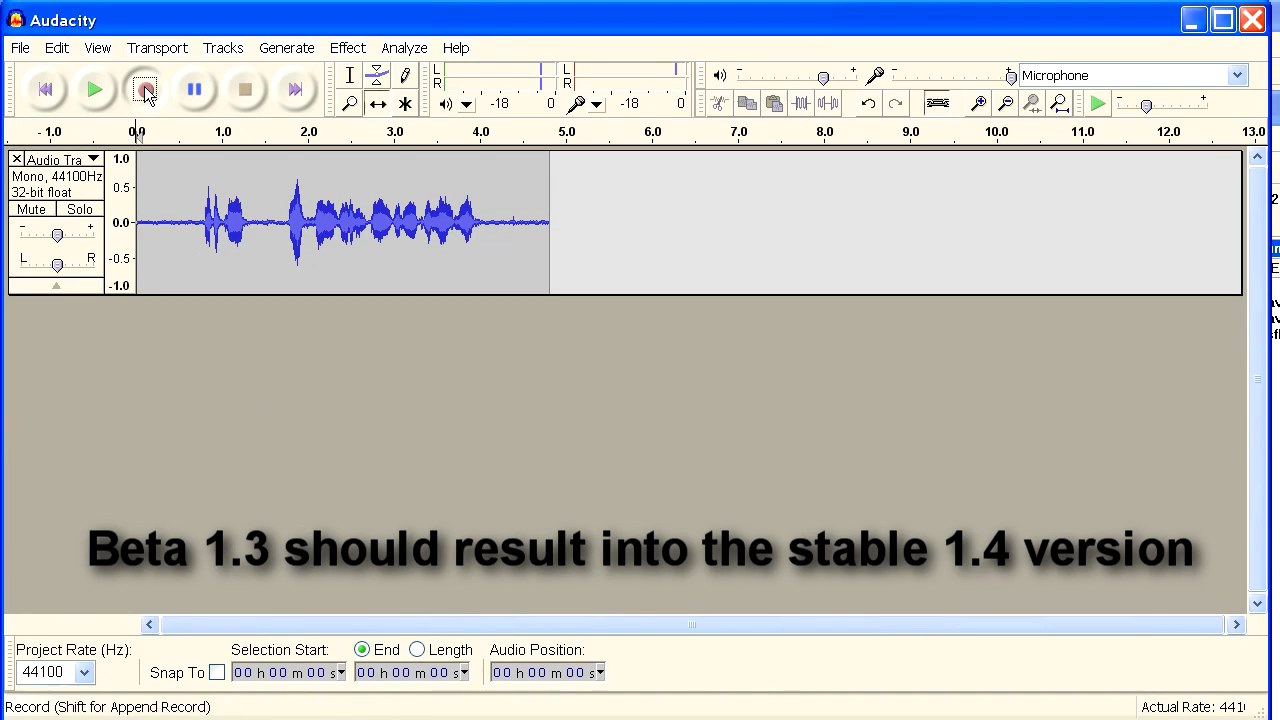
click(144, 88)
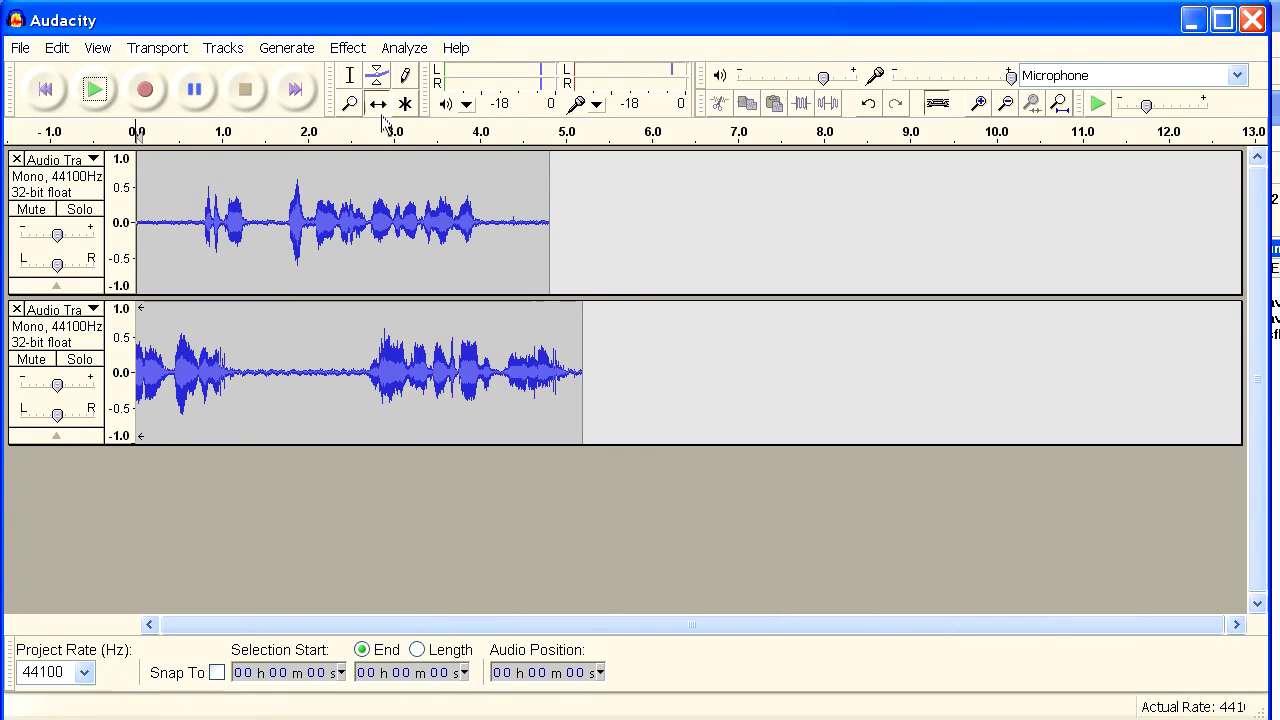
Use the Time Shift tool to slide the second clip slightly earlier, aligning it with the original
click(378, 104)
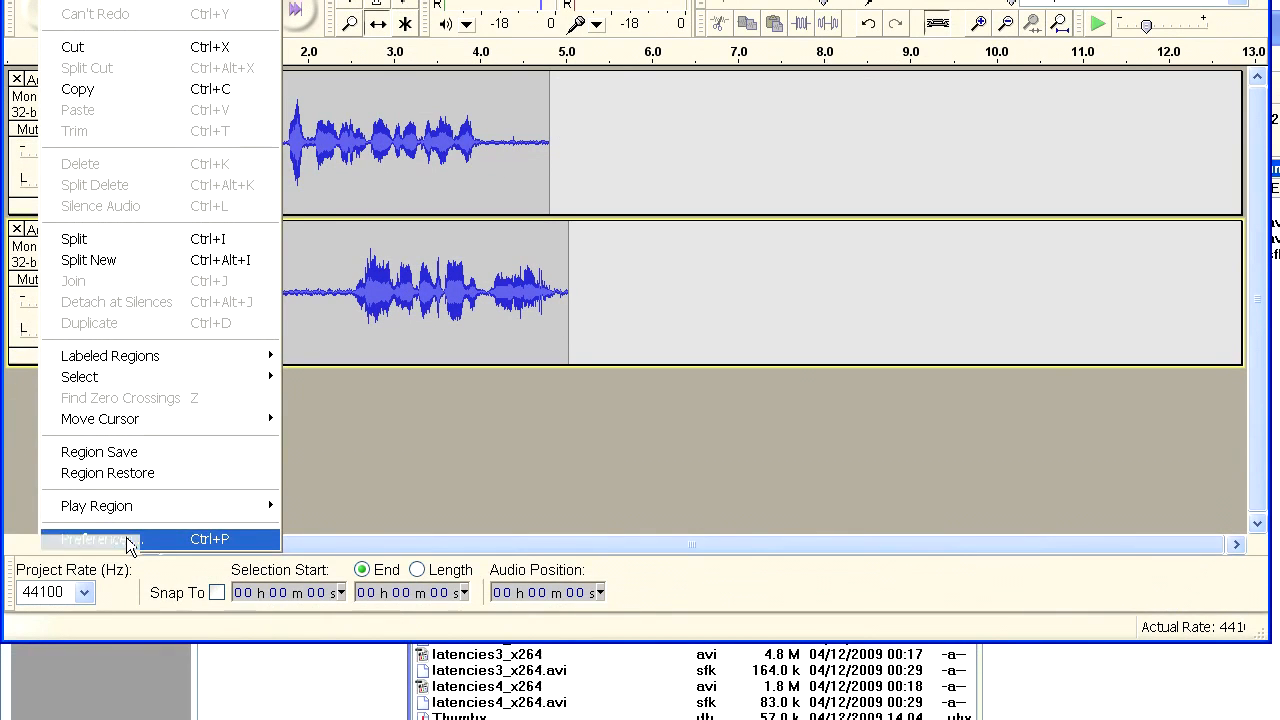
Review Latency correction in Preferences, then record and stop a third track beneath the others
click(96, 540)
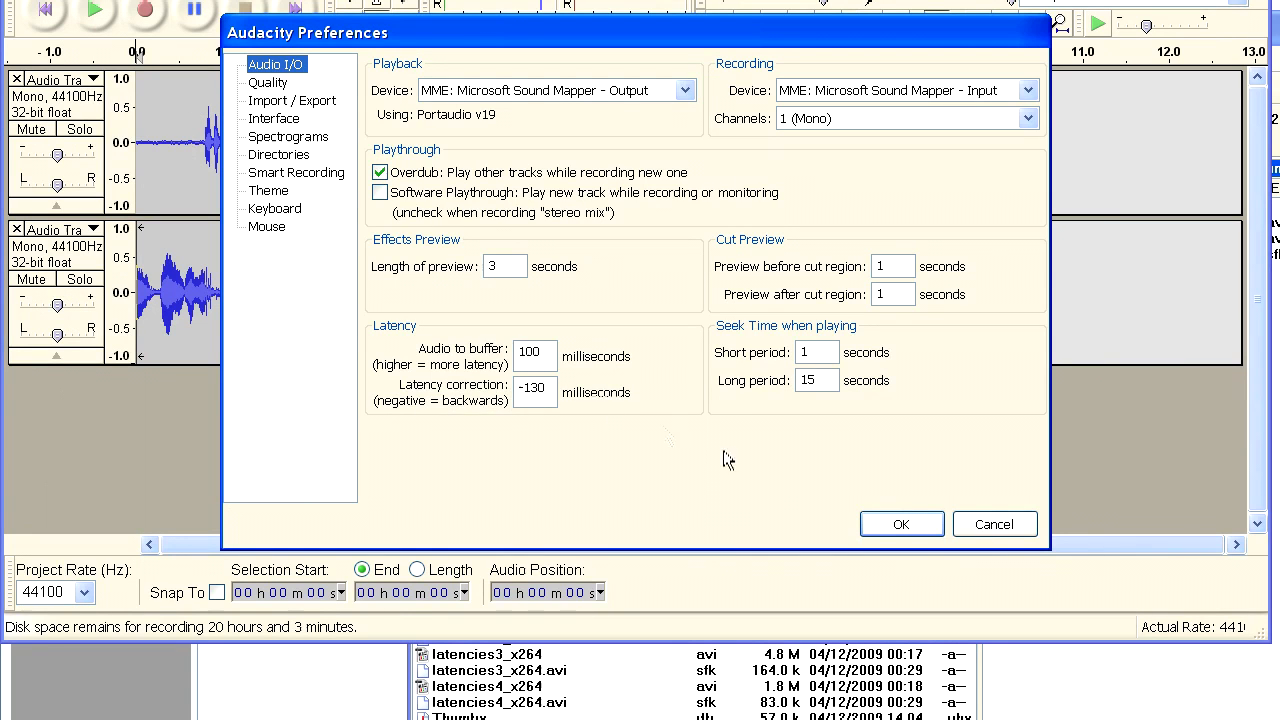
click(900, 524)
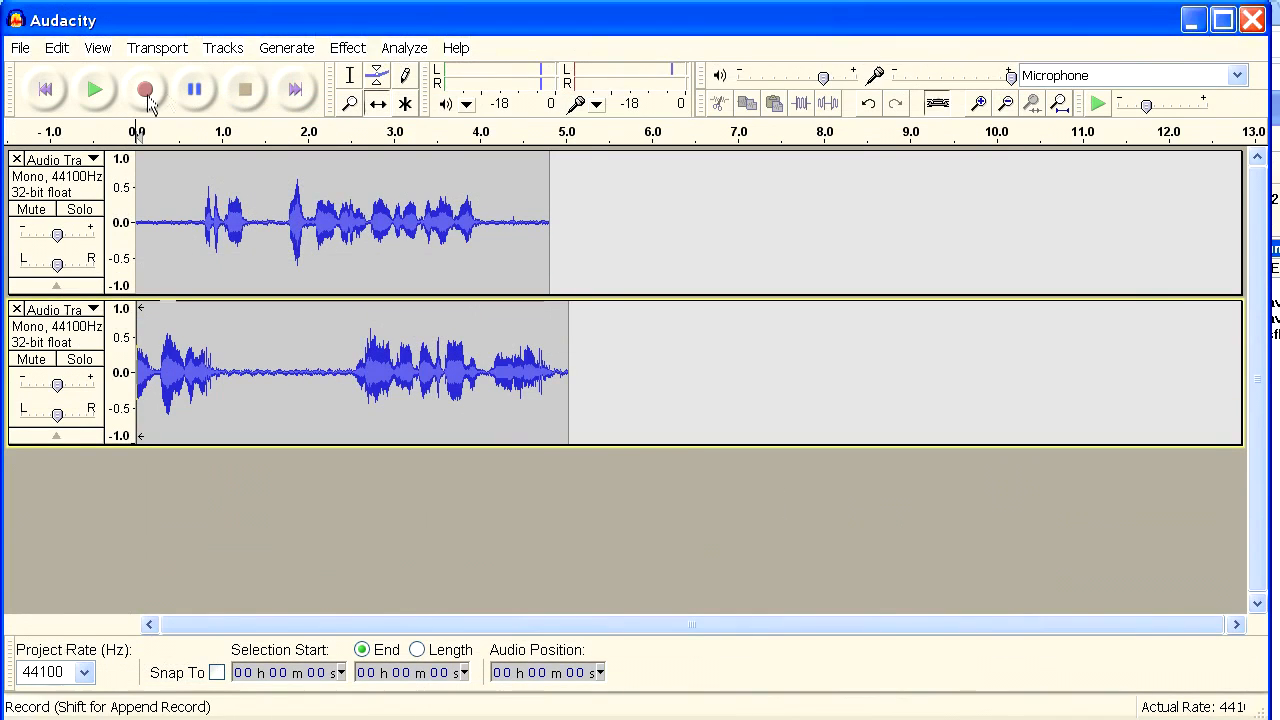
click(144, 90)
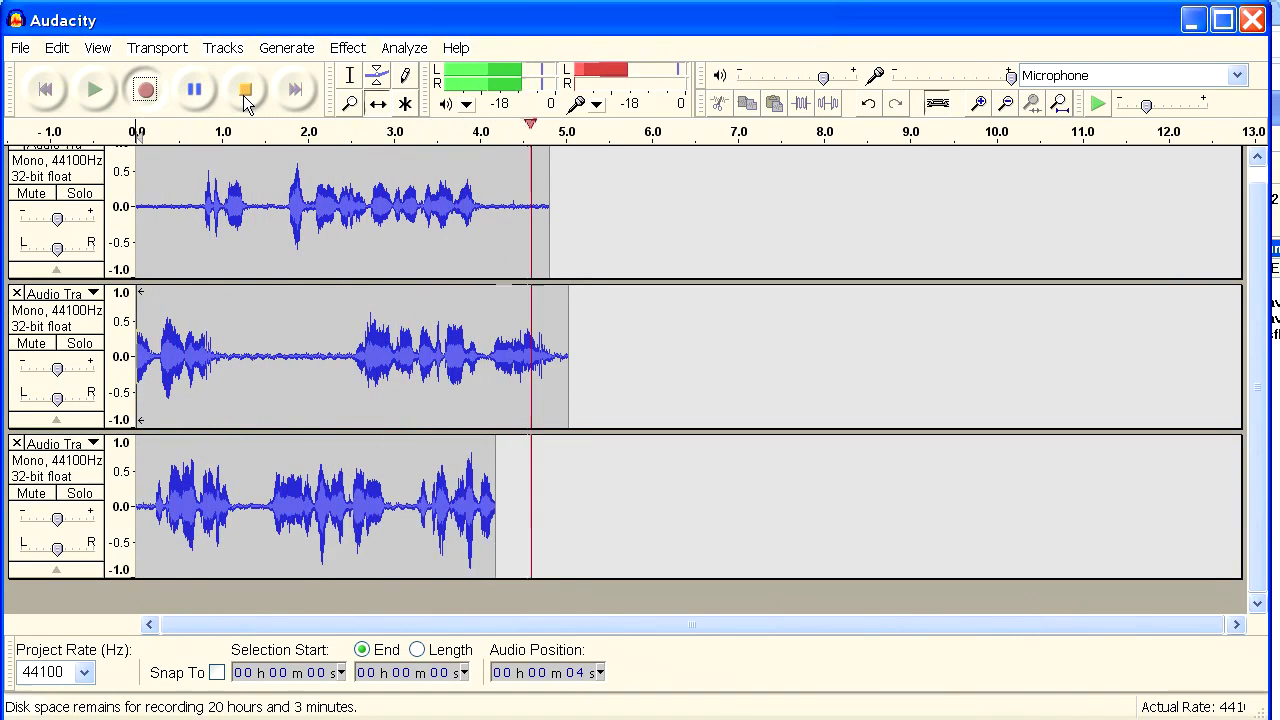
click(244, 88)
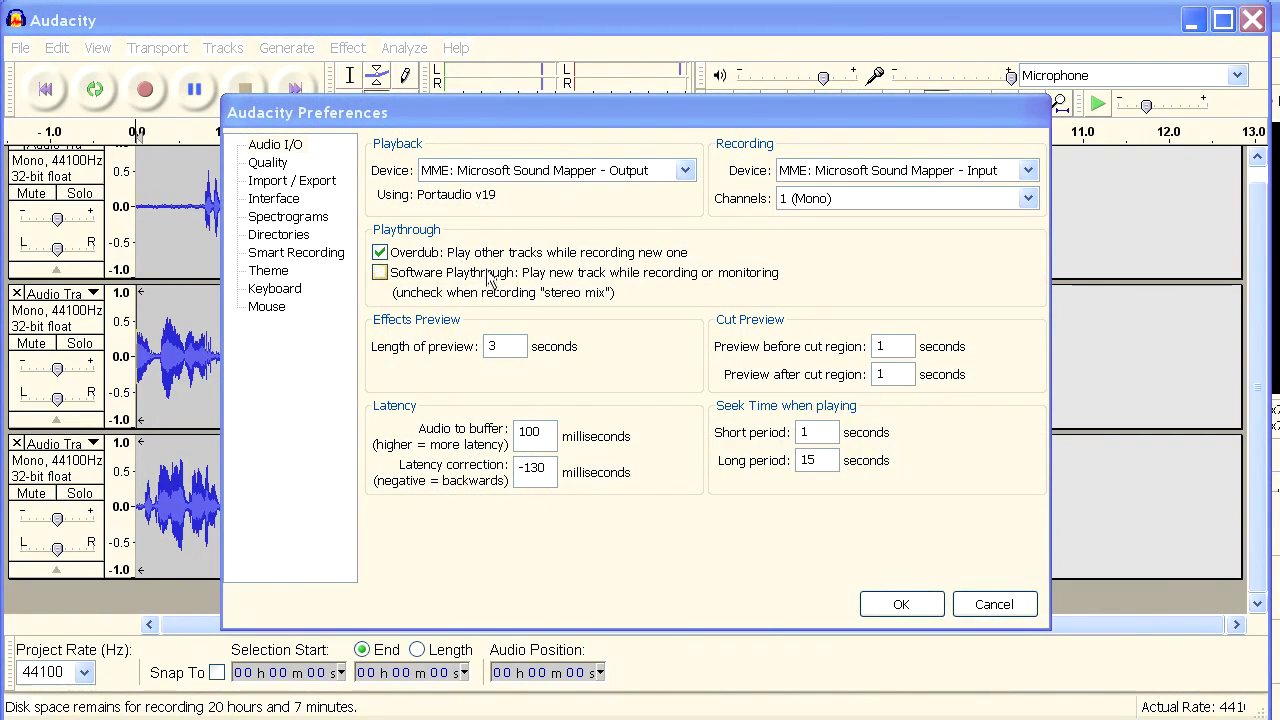
Look over the Audio I/O Playthrough checkboxes and close the Preferences dialog
click(276, 144)
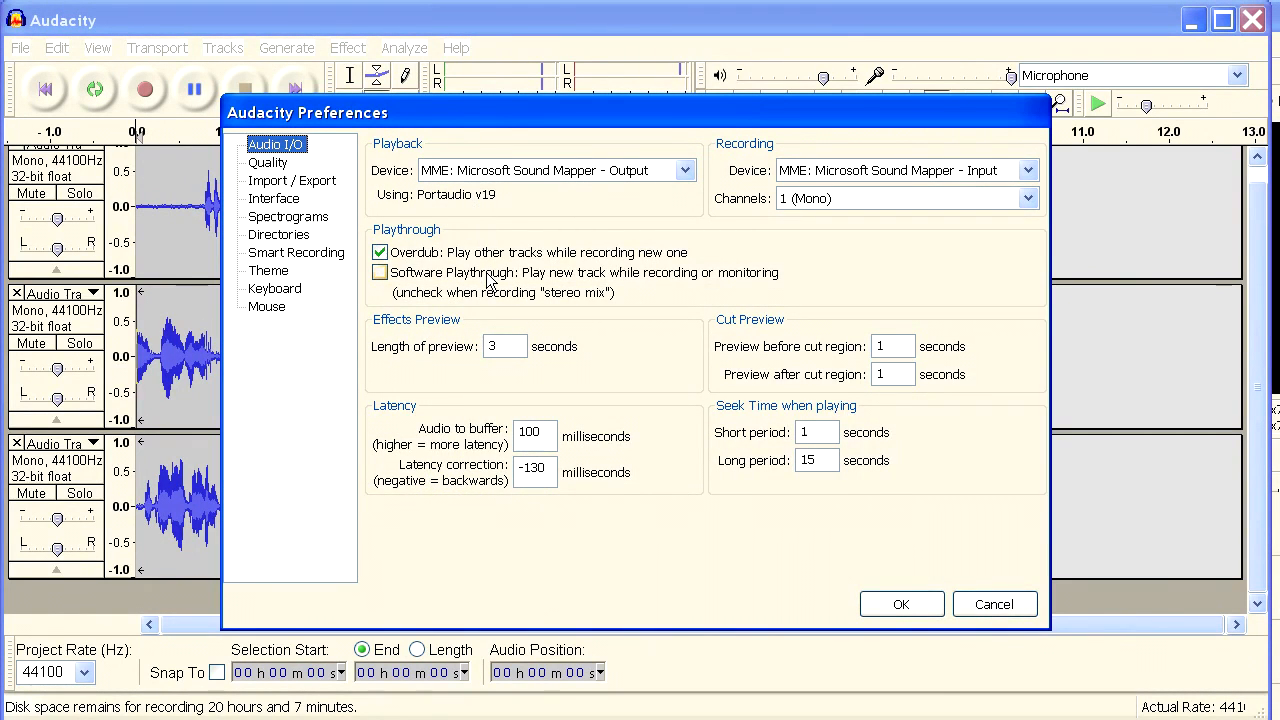
click(380, 272)
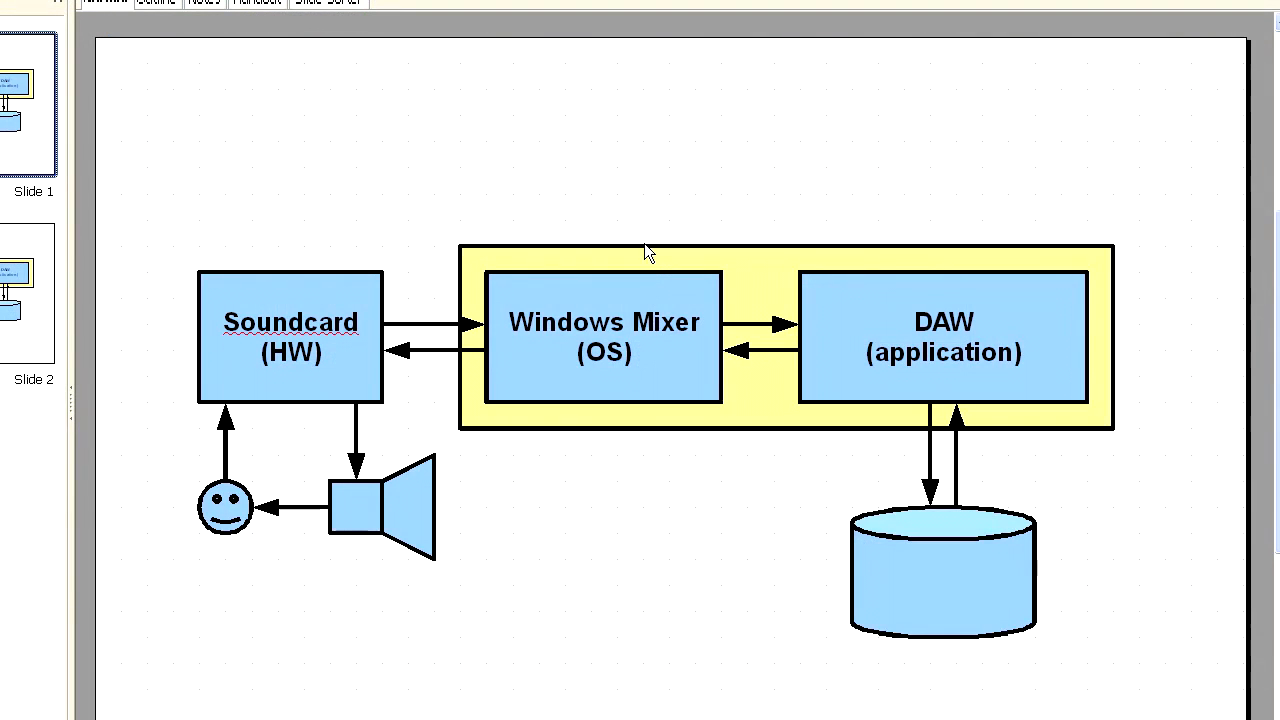
mouse_move(640, 224)
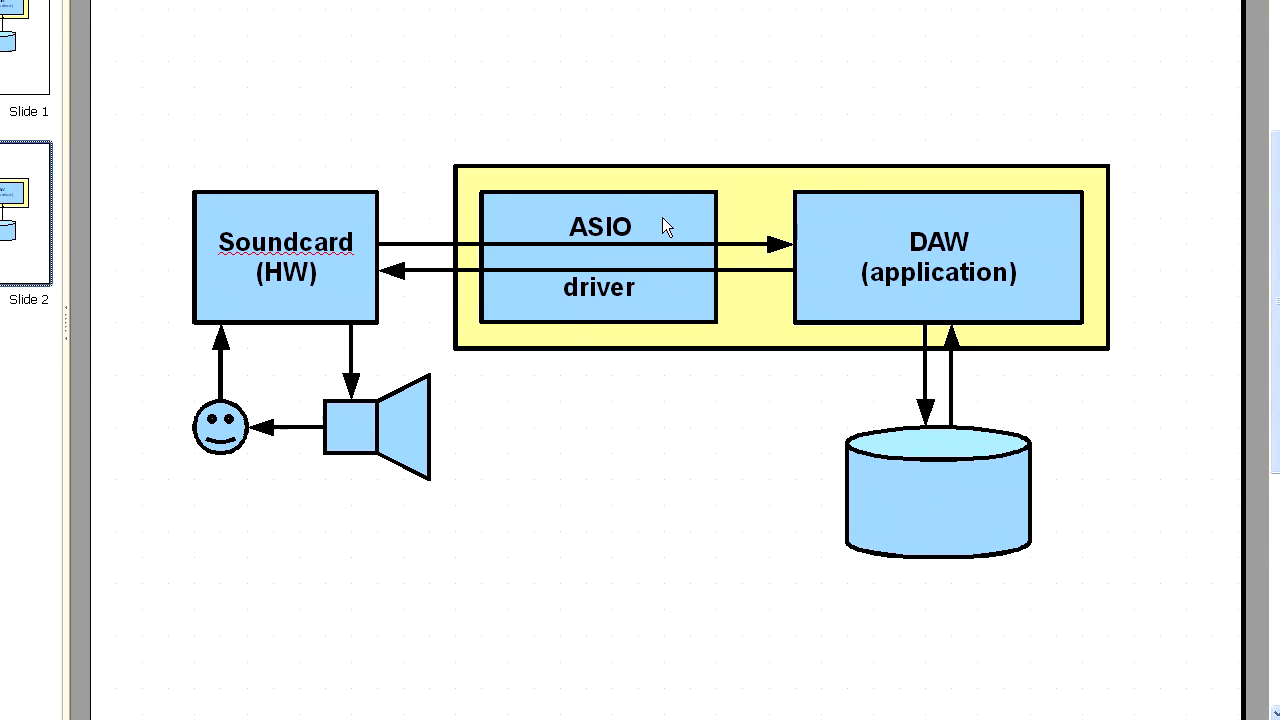
Show slide 2 and point out the ASIO driver box replacing the Windows Mixer
click(936, 256)
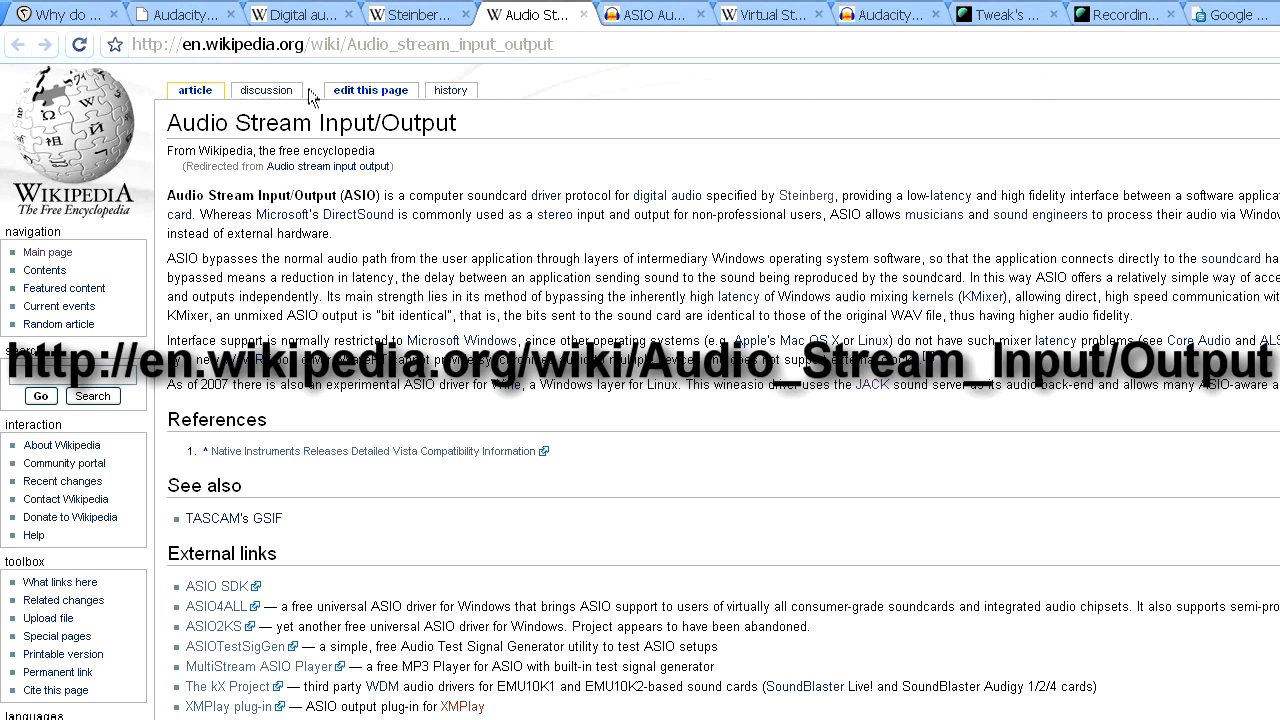
mouse_move(444, 192)
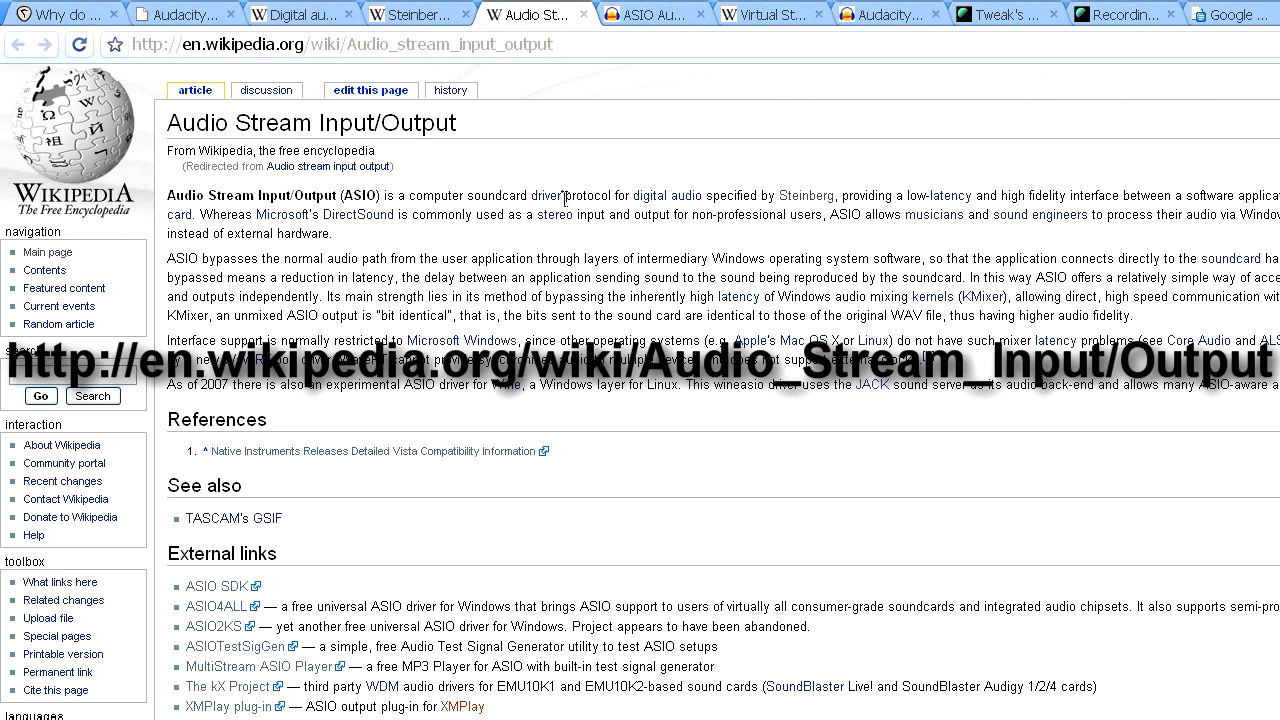
Highlight 'driver' in the Wikipedia ASIO article, then switch to the Audacity Wiki ASIO tab
double_click(588, 196)
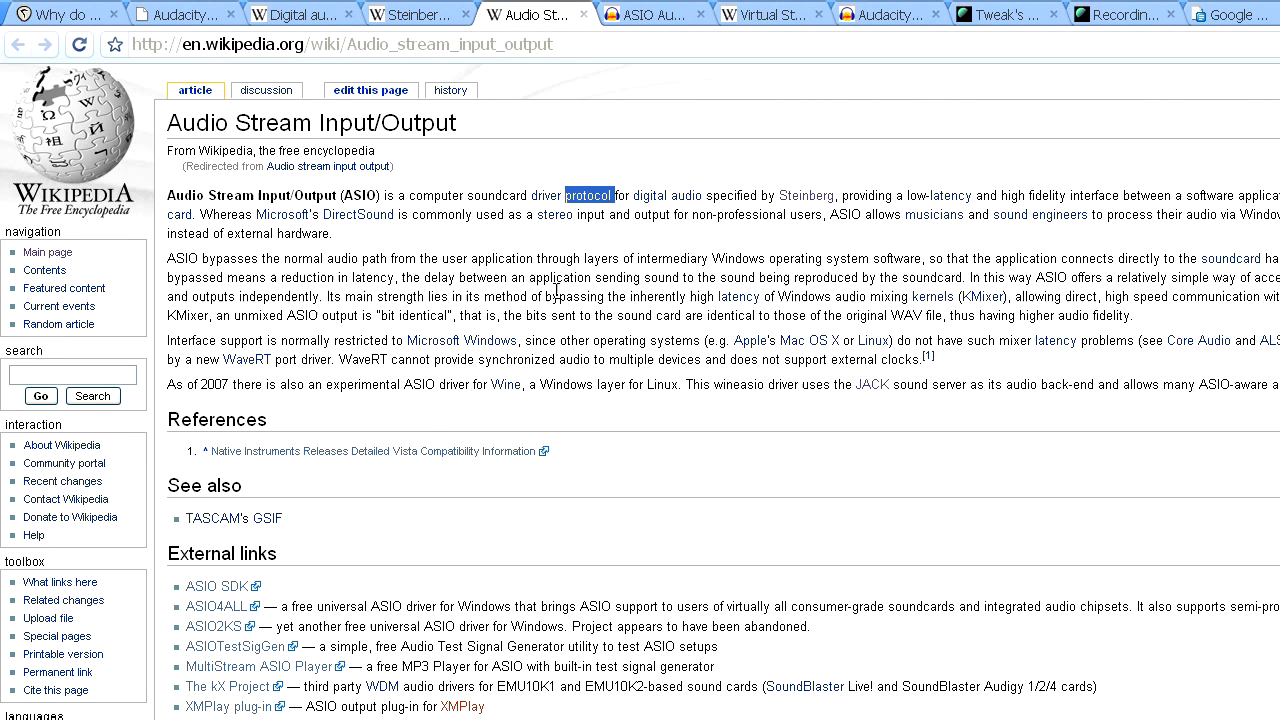
mouse_move(444, 300)
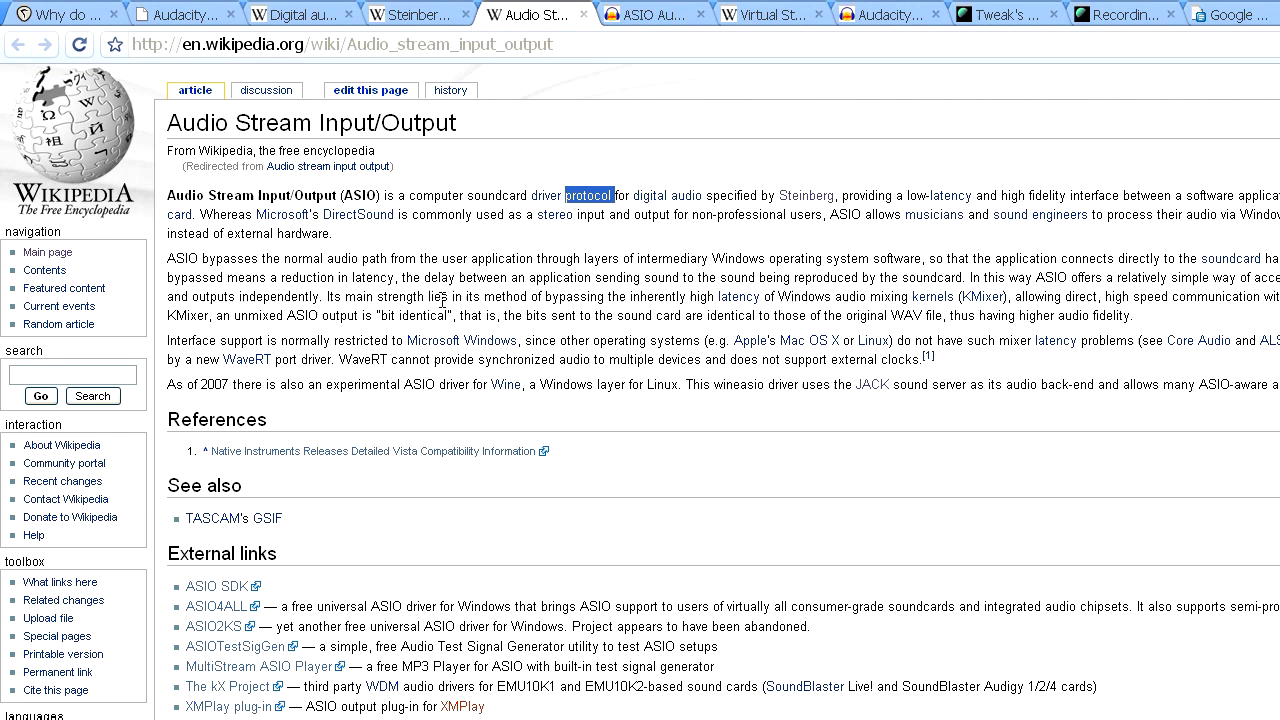
click(656, 12)
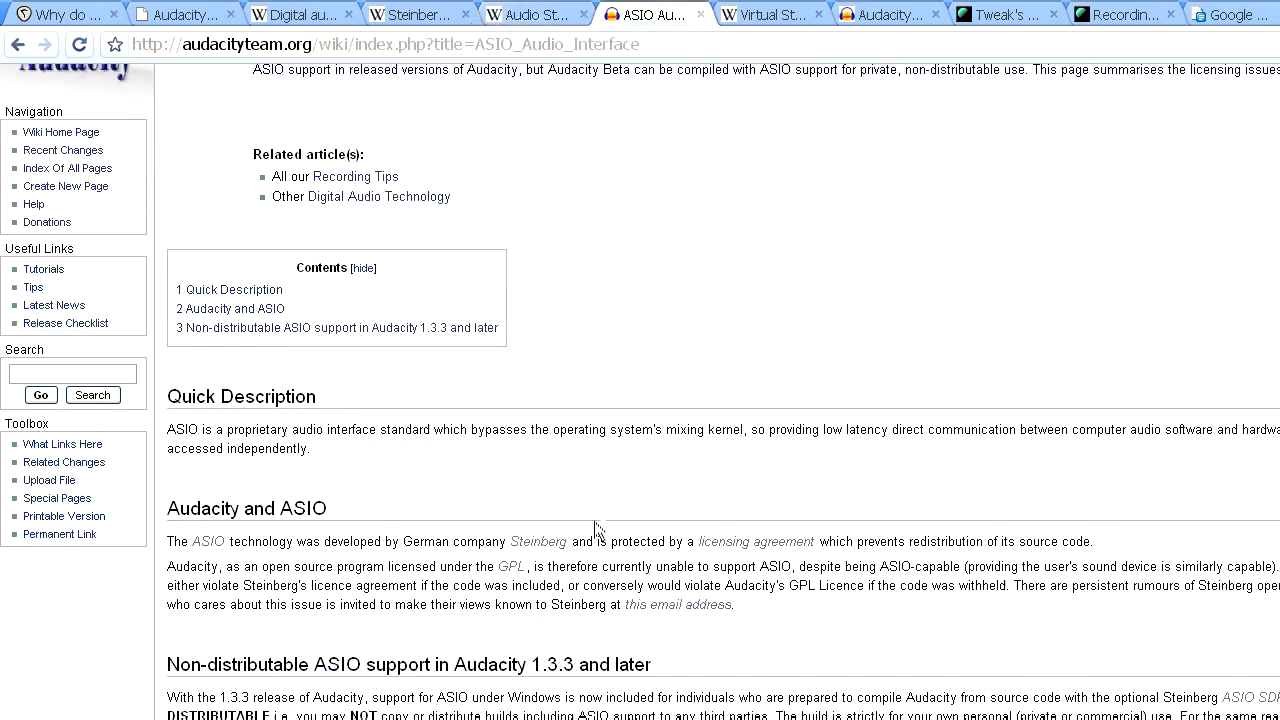
Scroll through the Audacity Wiki ASIO licensing page, then switch to the Virtual Studio Technology article
scroll(down, 3)
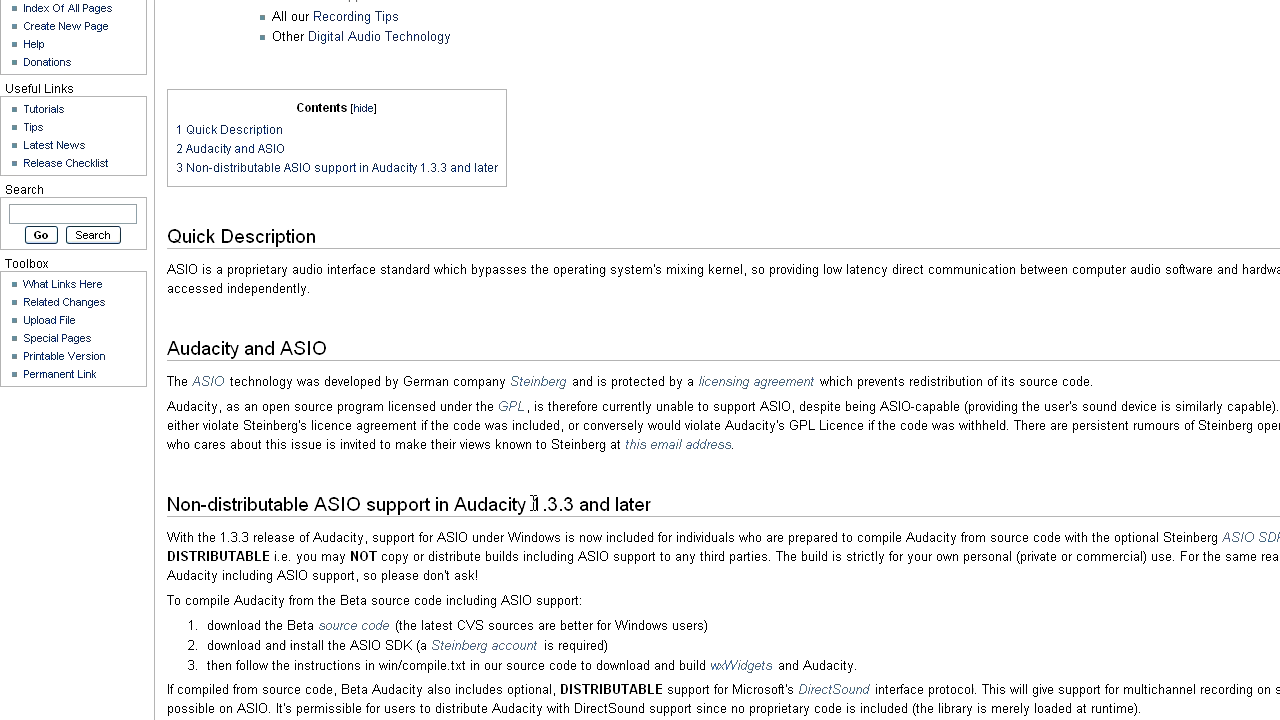
scroll(down, 3)
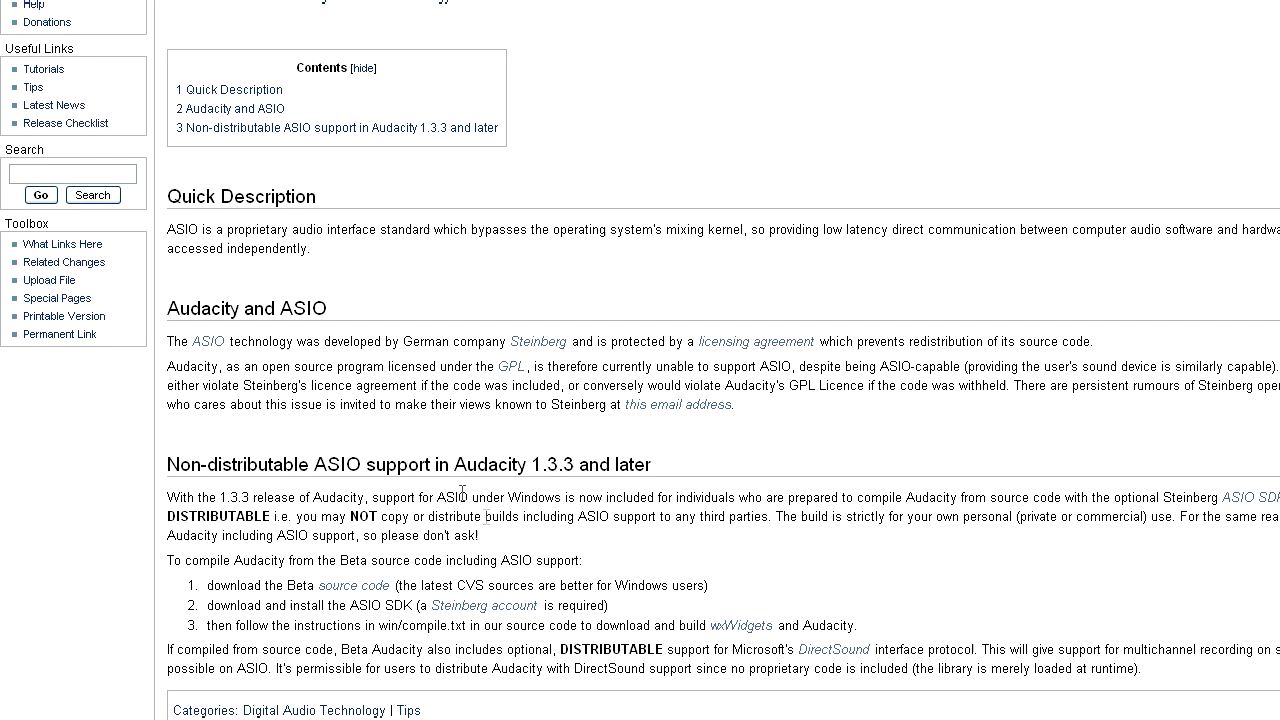
mouse_move(484, 516)
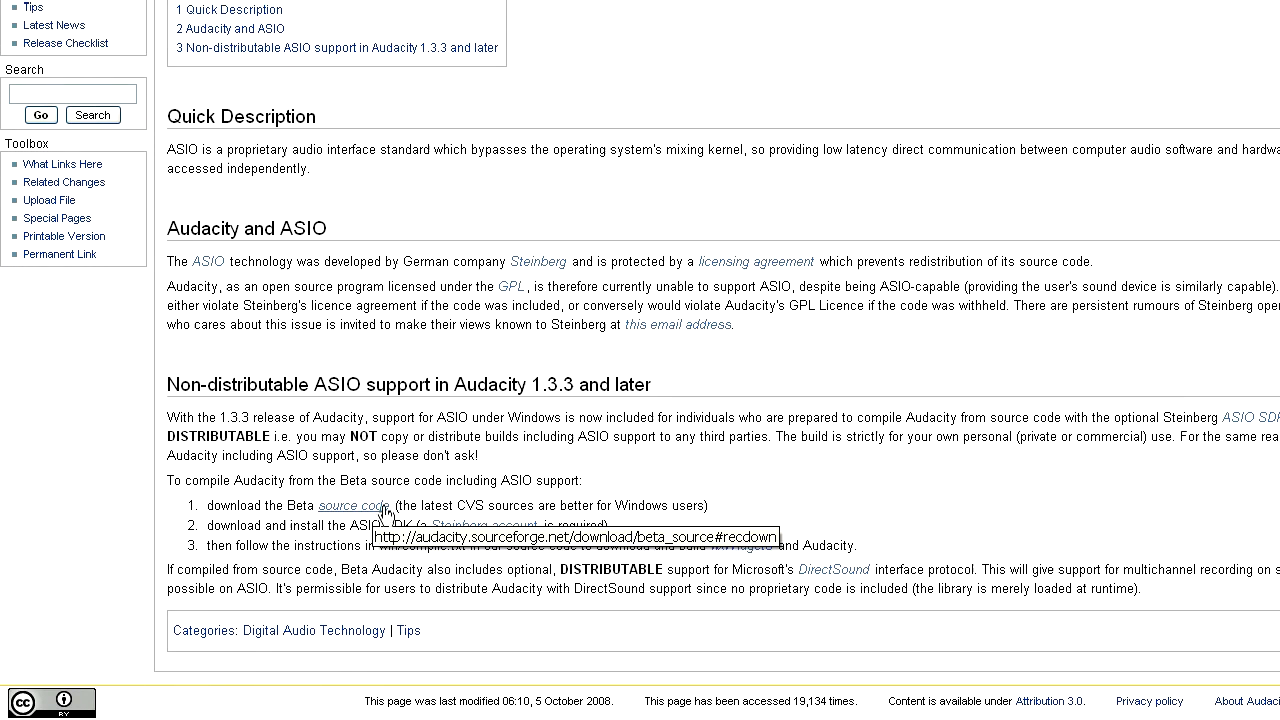
mouse_move(672, 504)
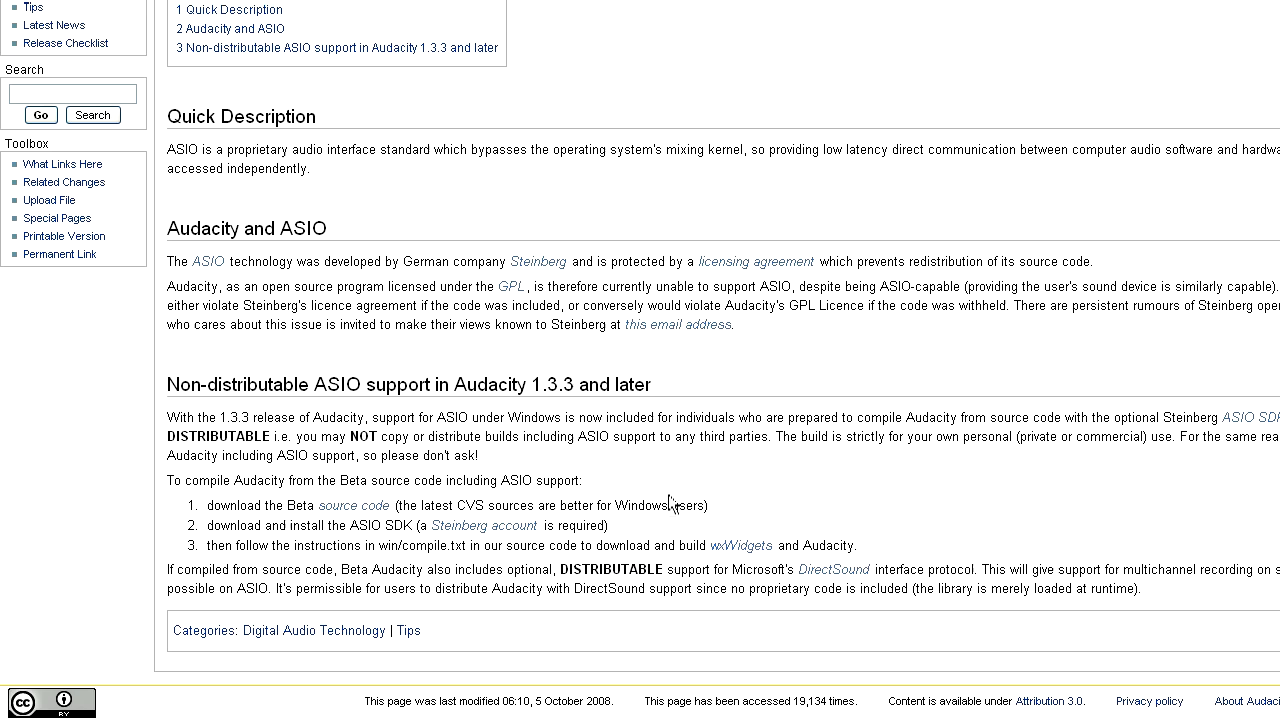
mouse_move(284, 530)
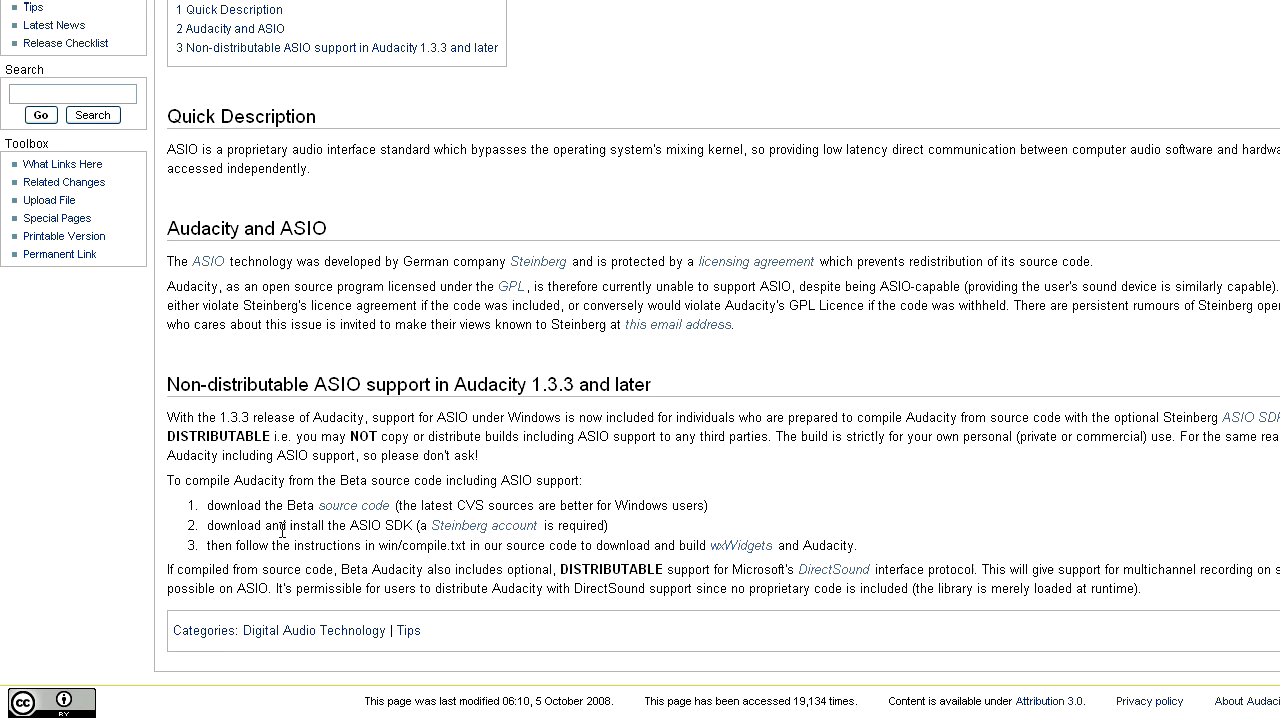
scroll(down, 3)
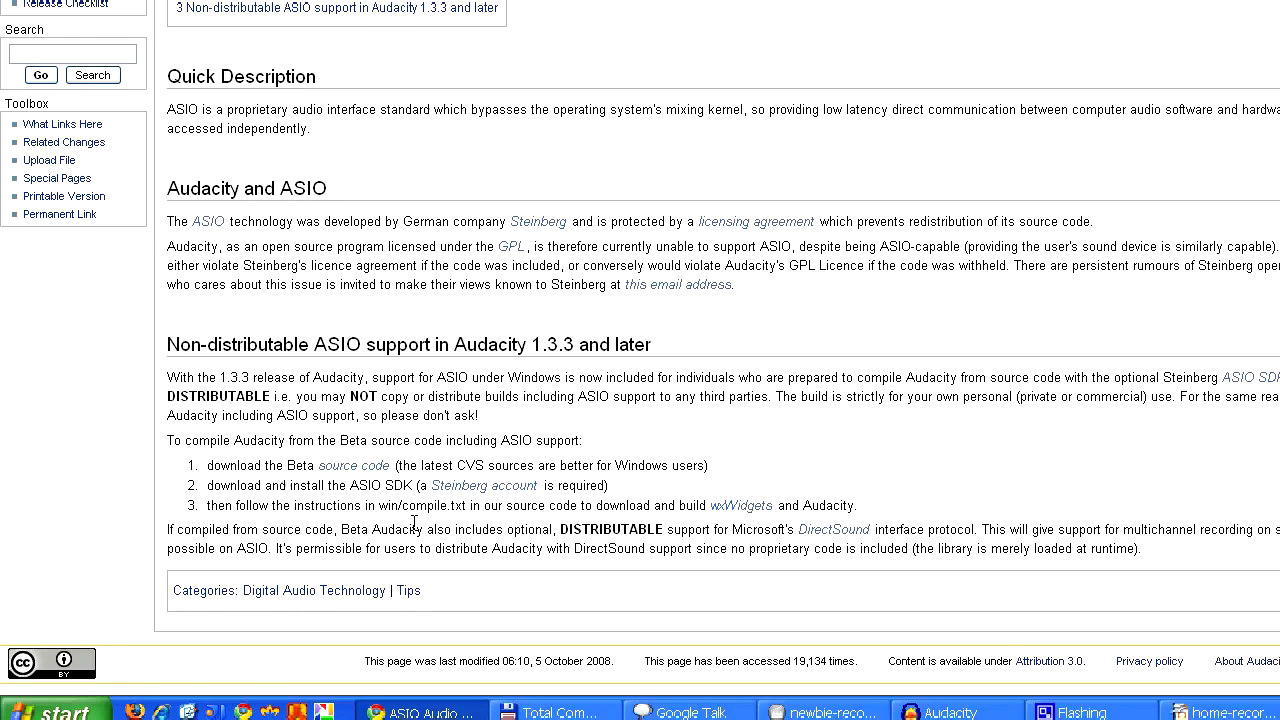
mouse_move(504, 390)
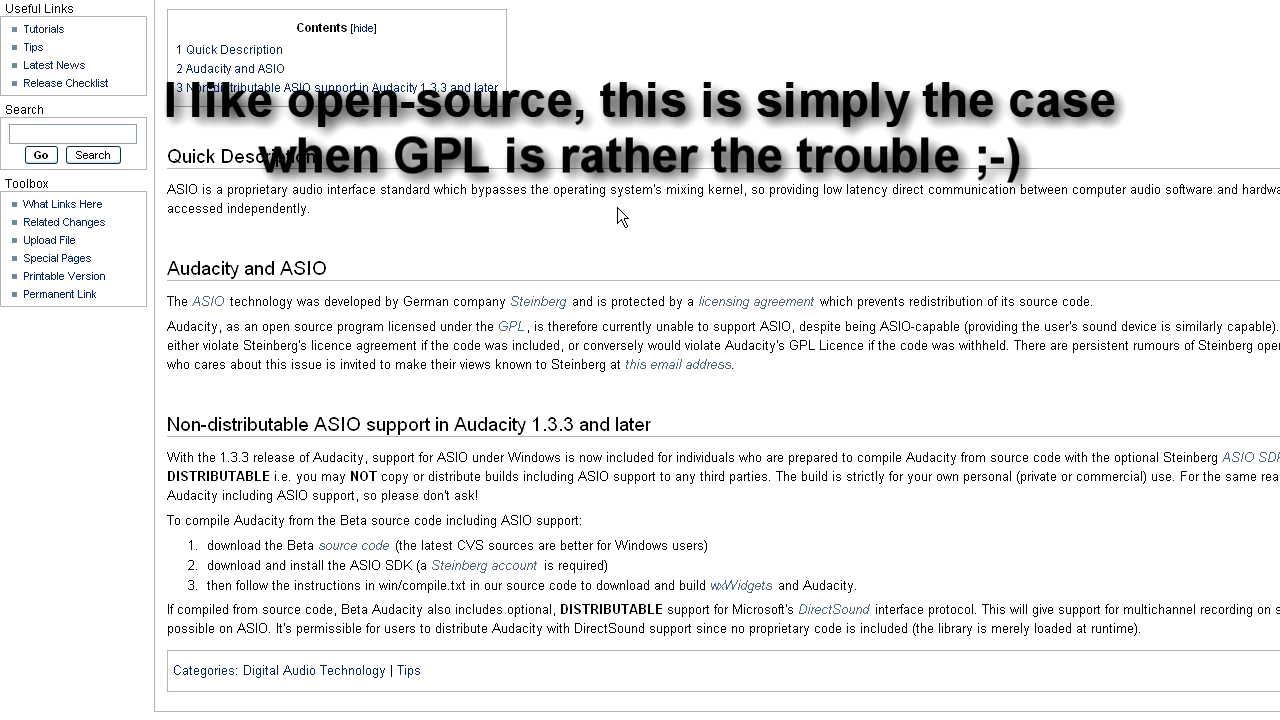
click(770, 12)
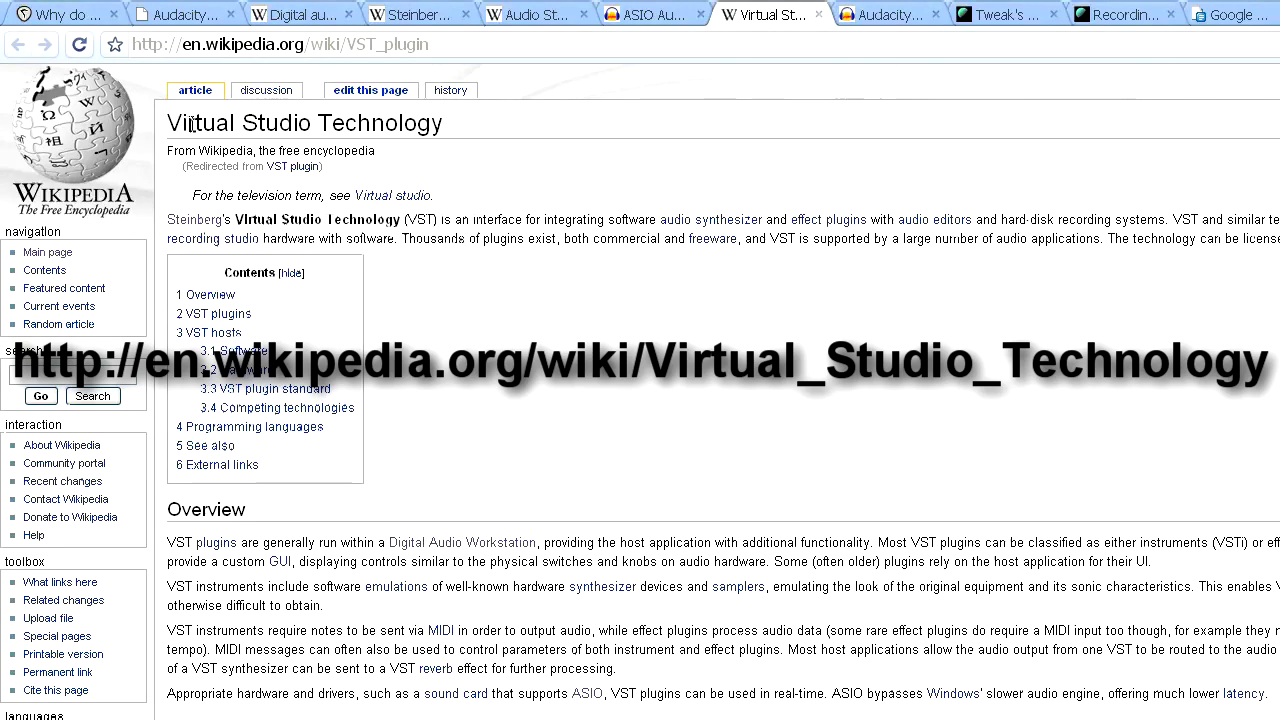
Scroll through the VST article's overview and plugins sections, then switch to the Audacity VST Enabler page
scroll(down, 3)
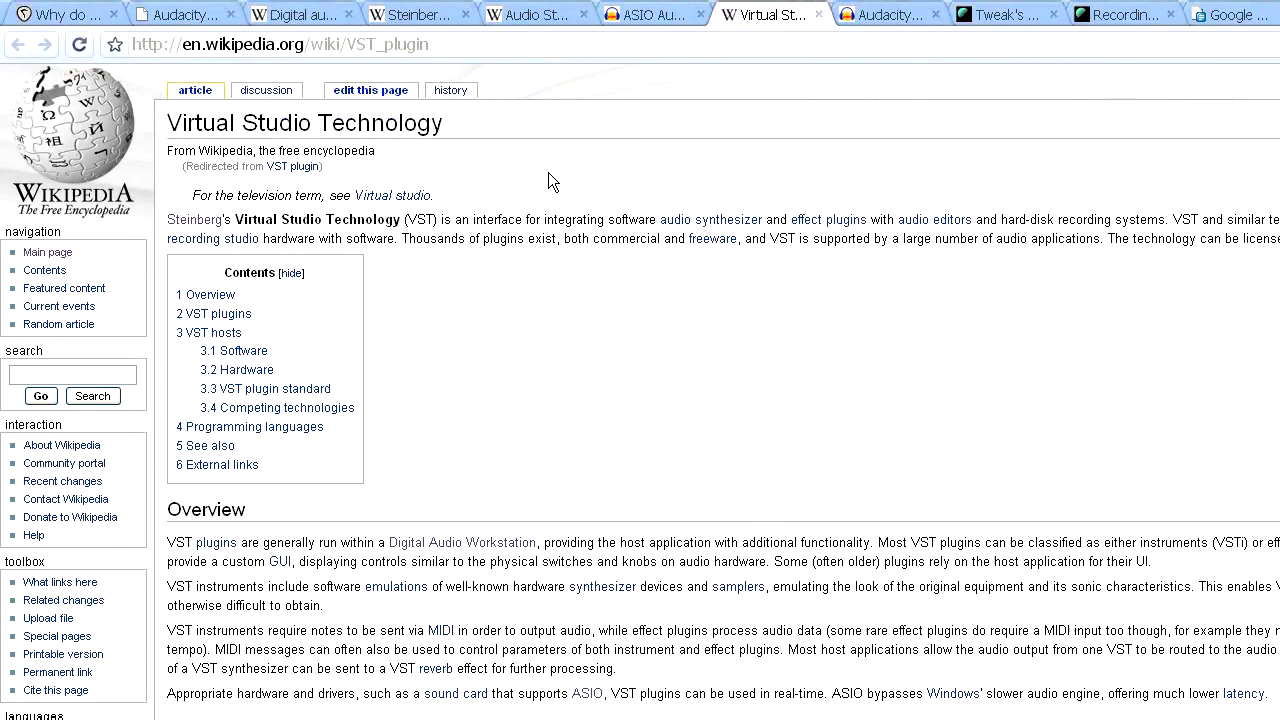
mouse_move(572, 336)
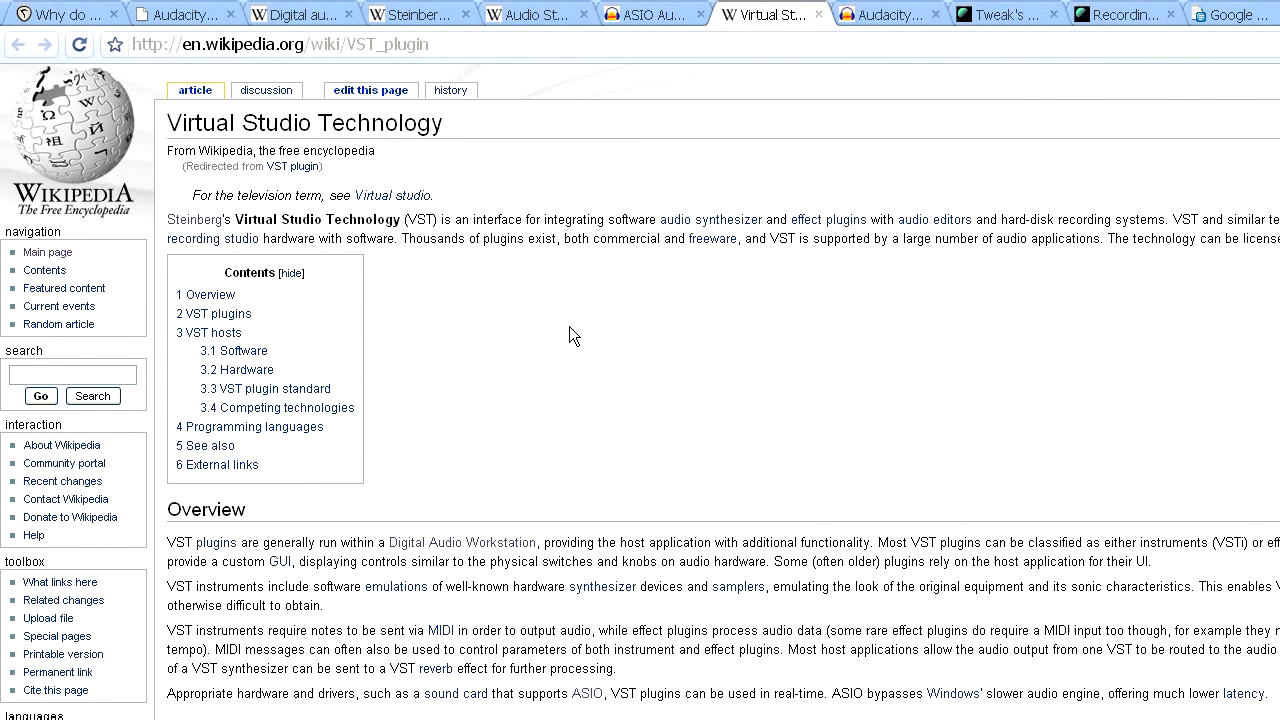
scroll(down, 3)
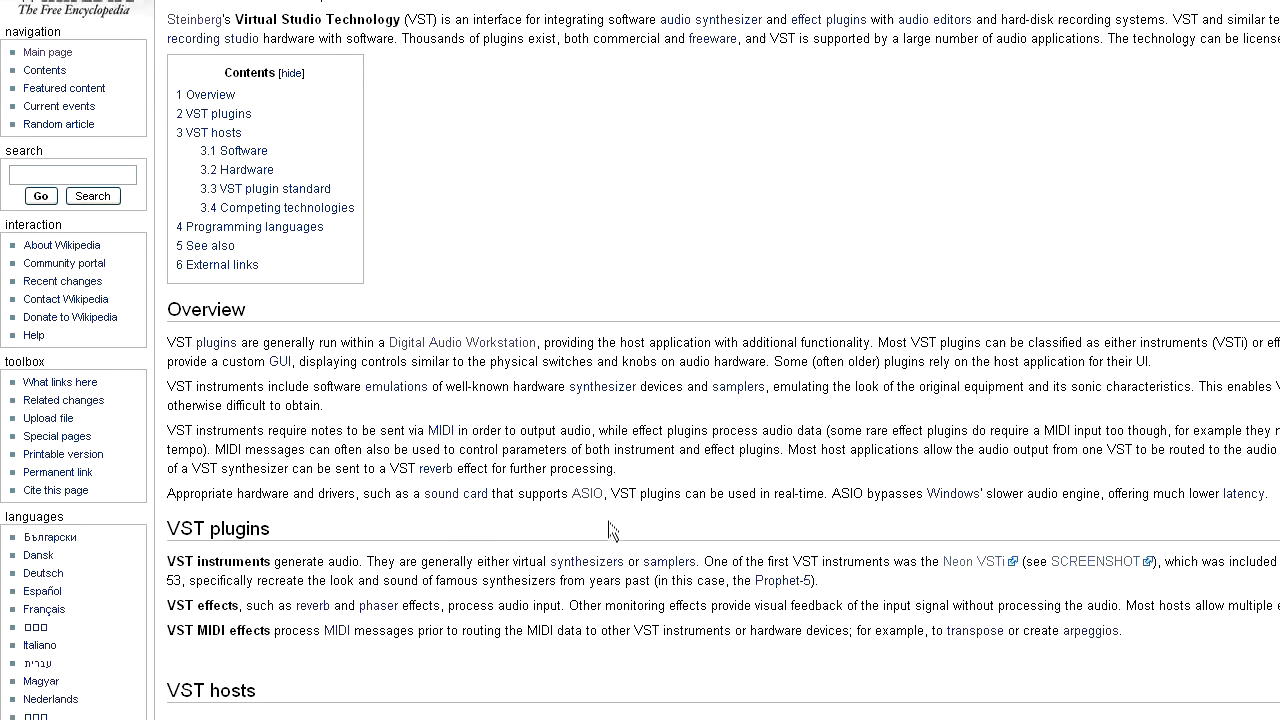
scroll(down, 3)
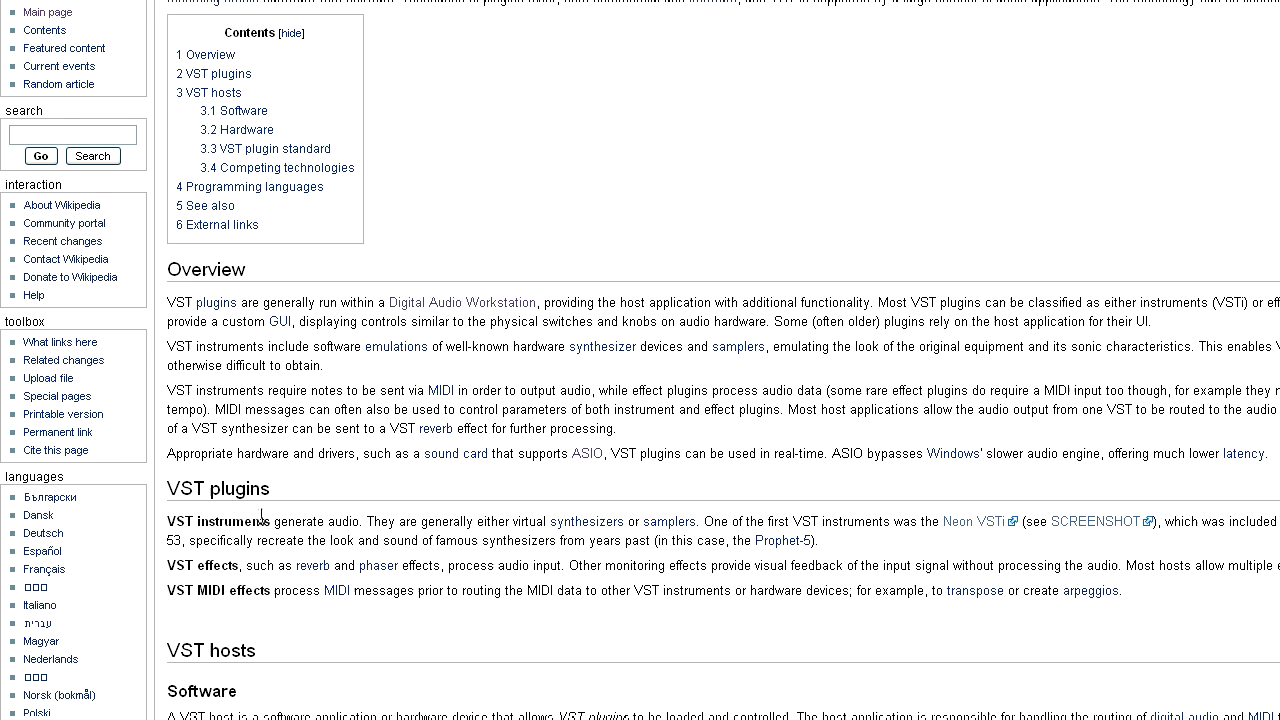
scroll(down, 3)
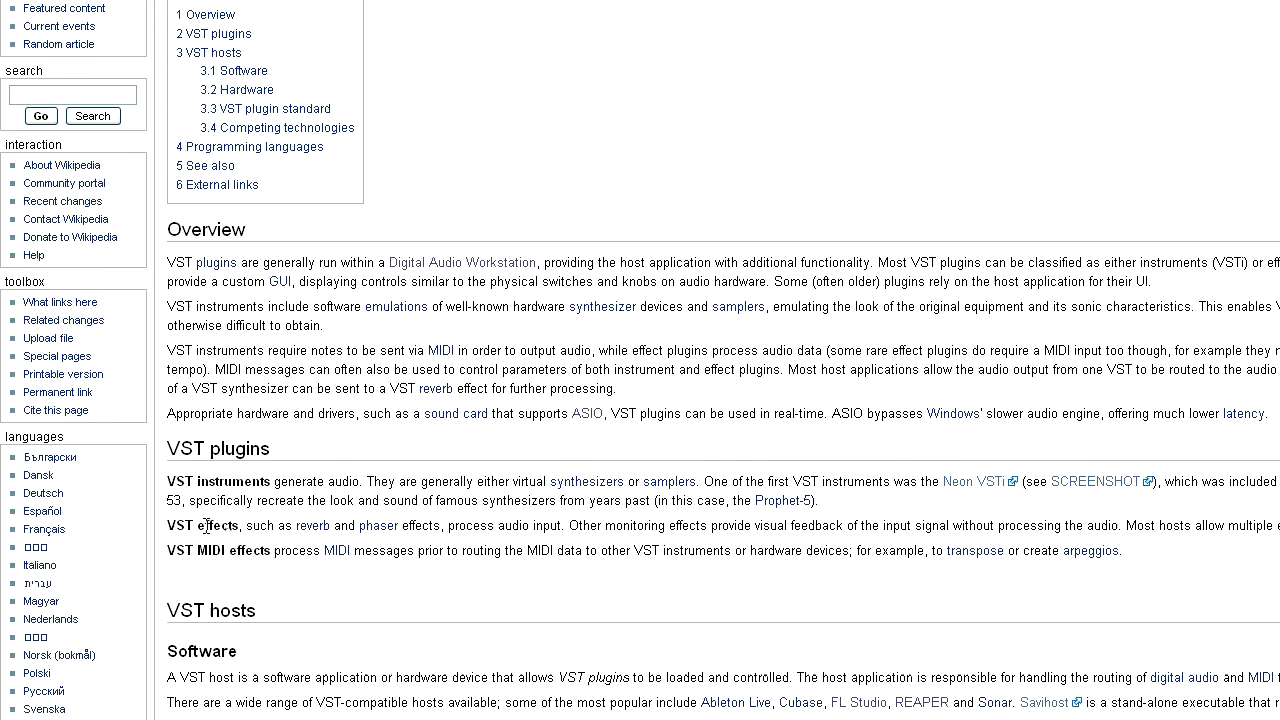
mouse_move(312, 526)
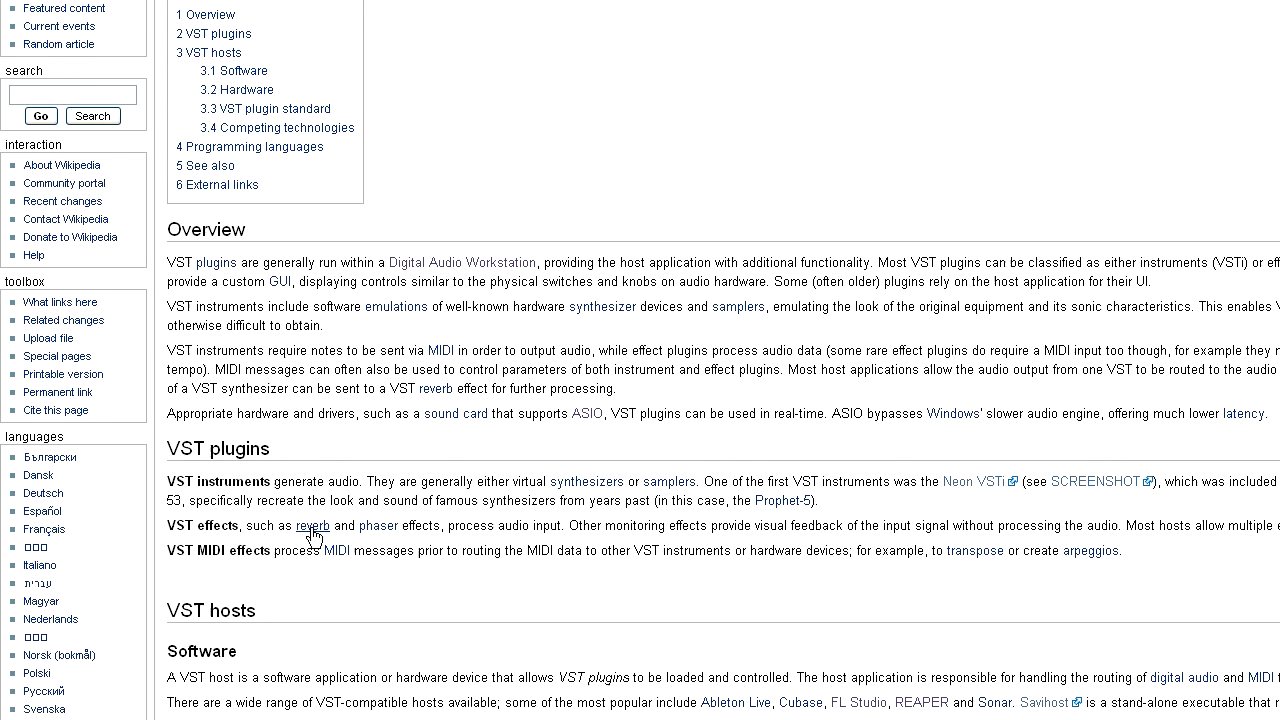
mouse_move(532, 304)
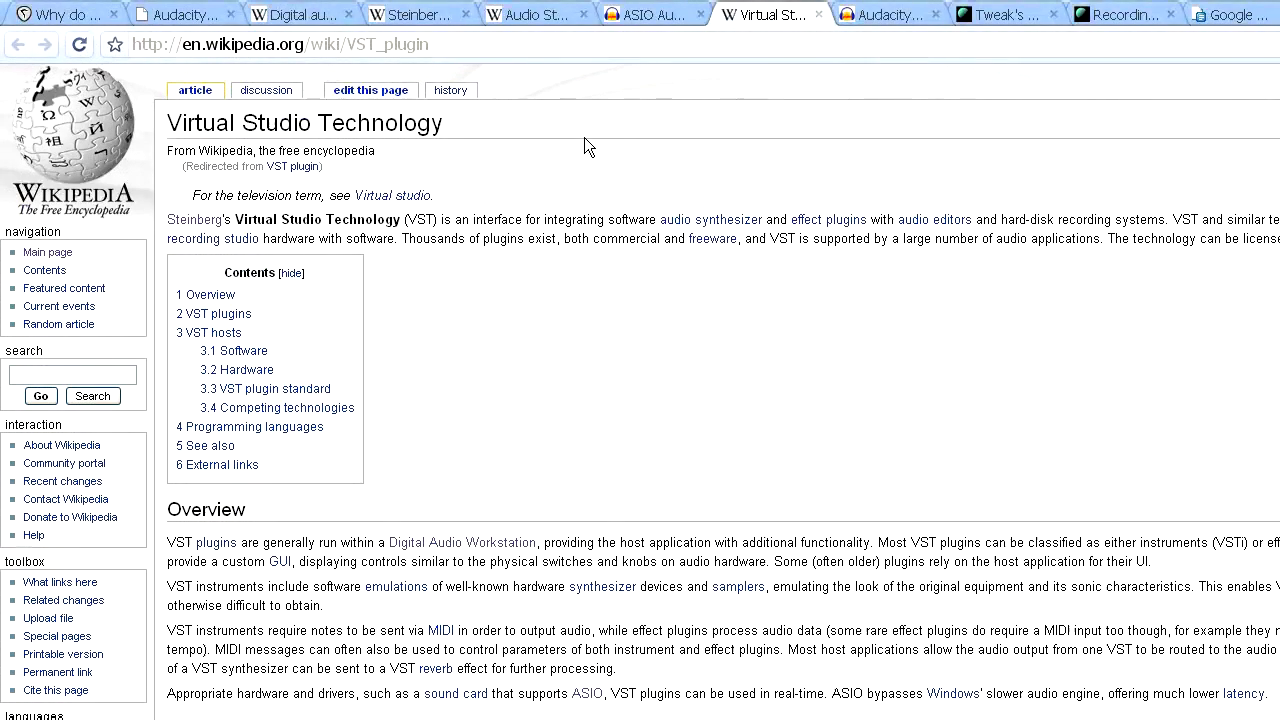
mouse_move(602, 148)
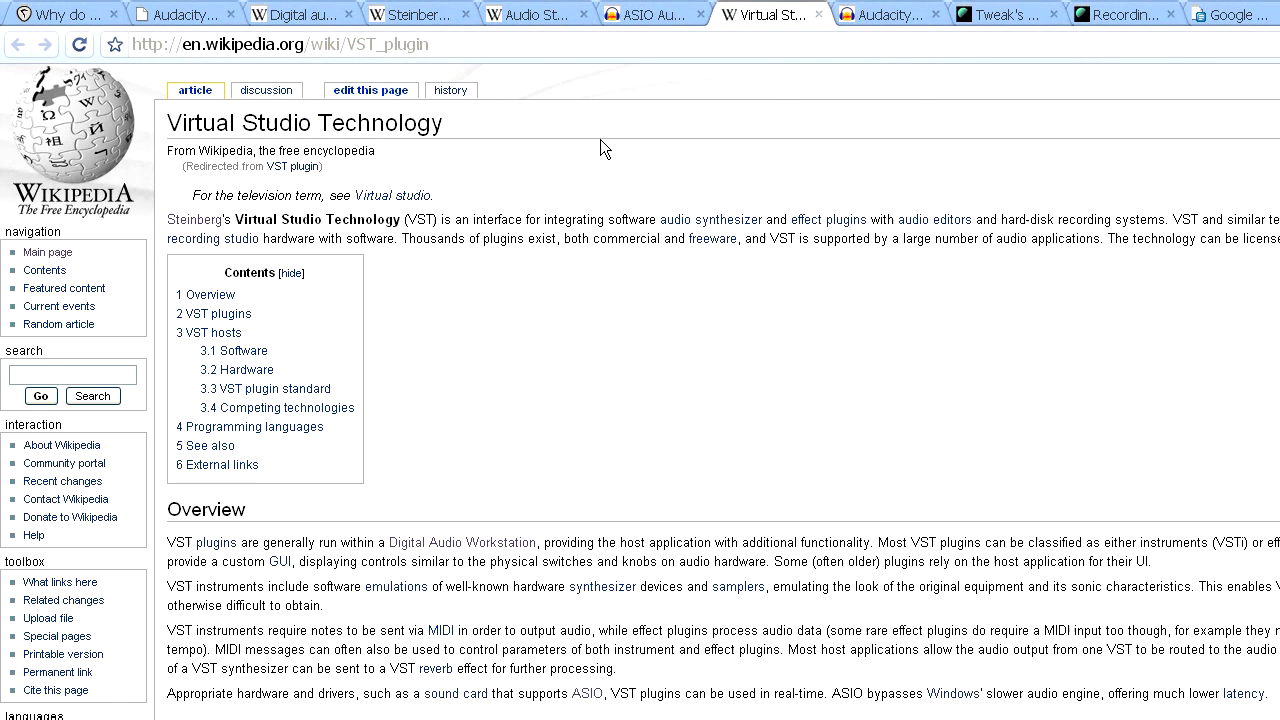
mouse_move(612, 132)
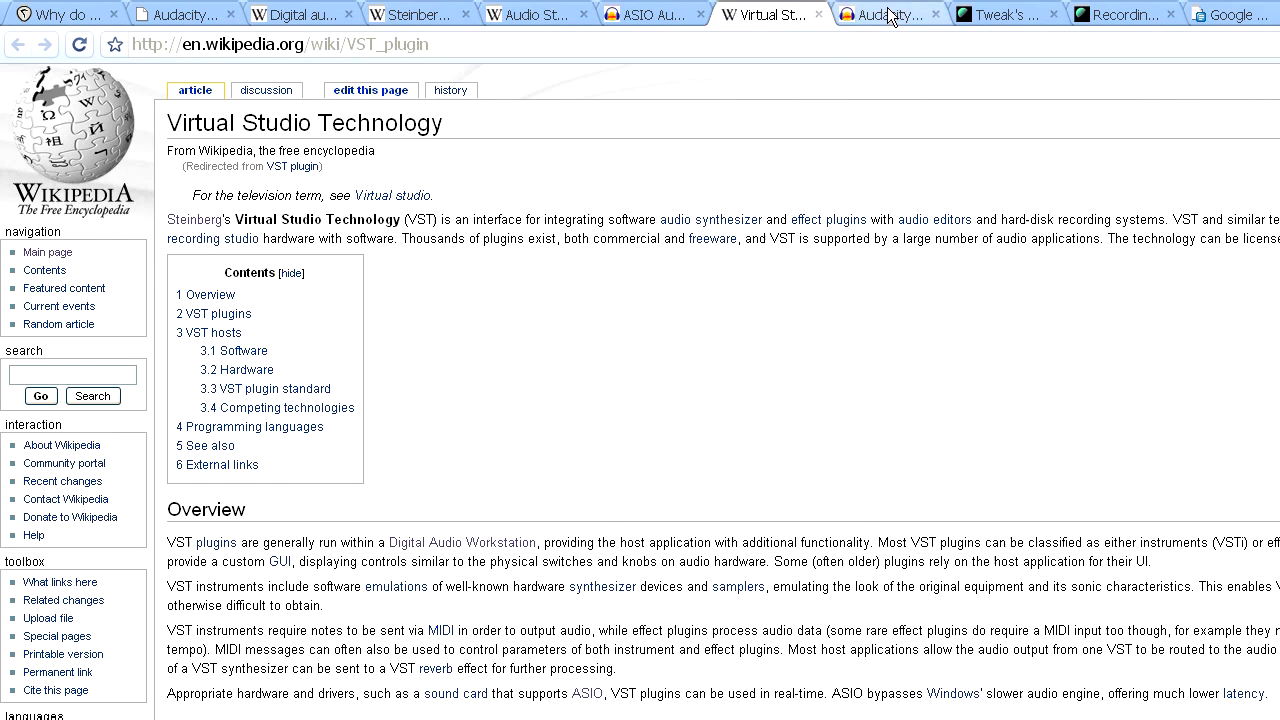
click(888, 12)
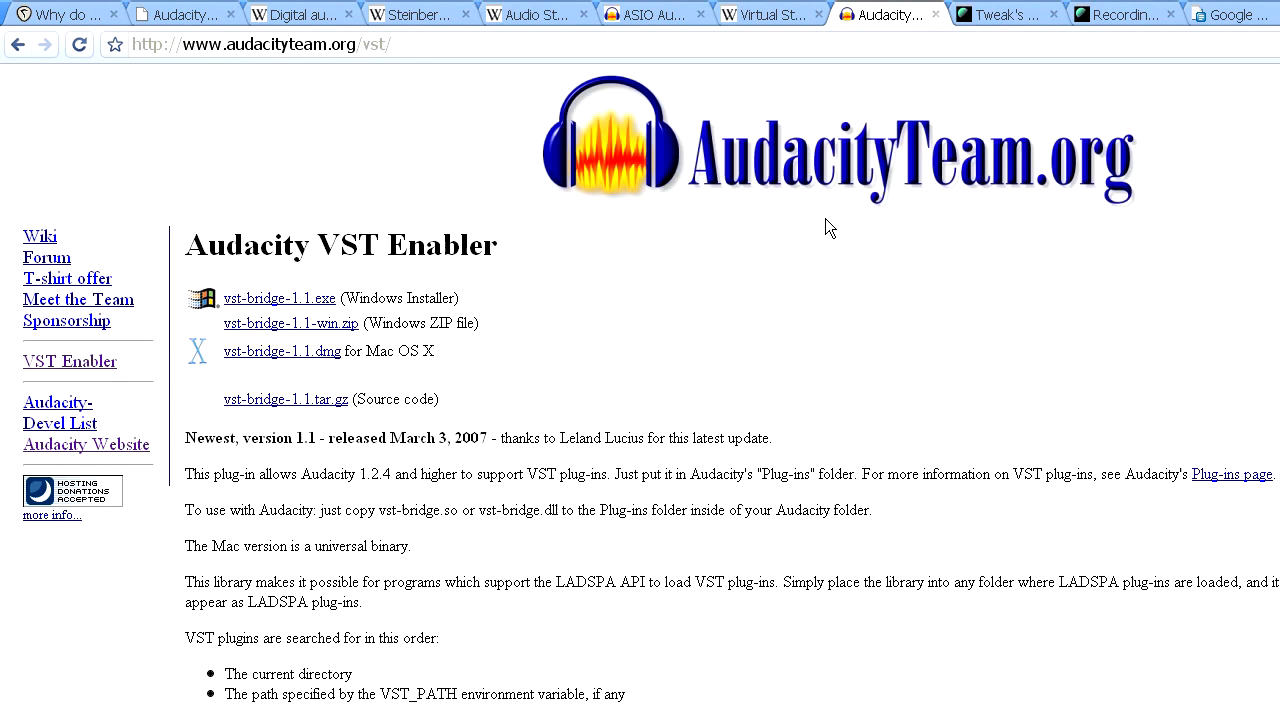
mouse_move(828, 236)
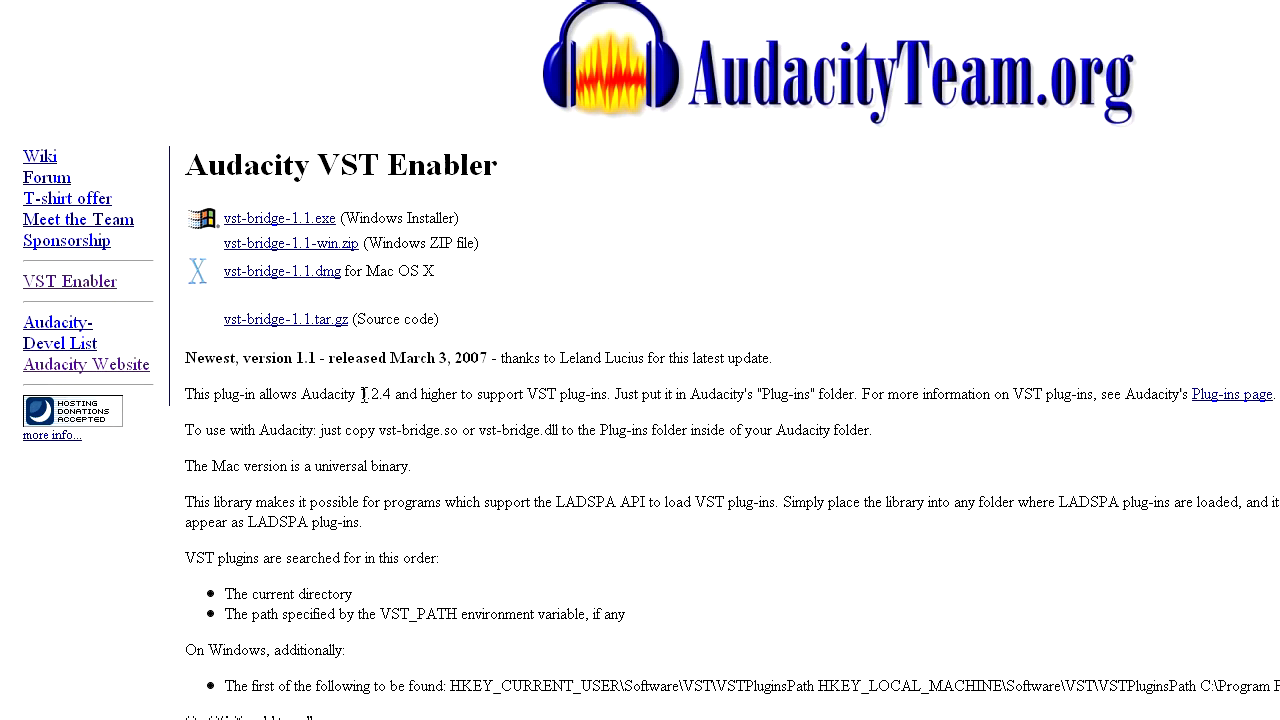
mouse_move(384, 418)
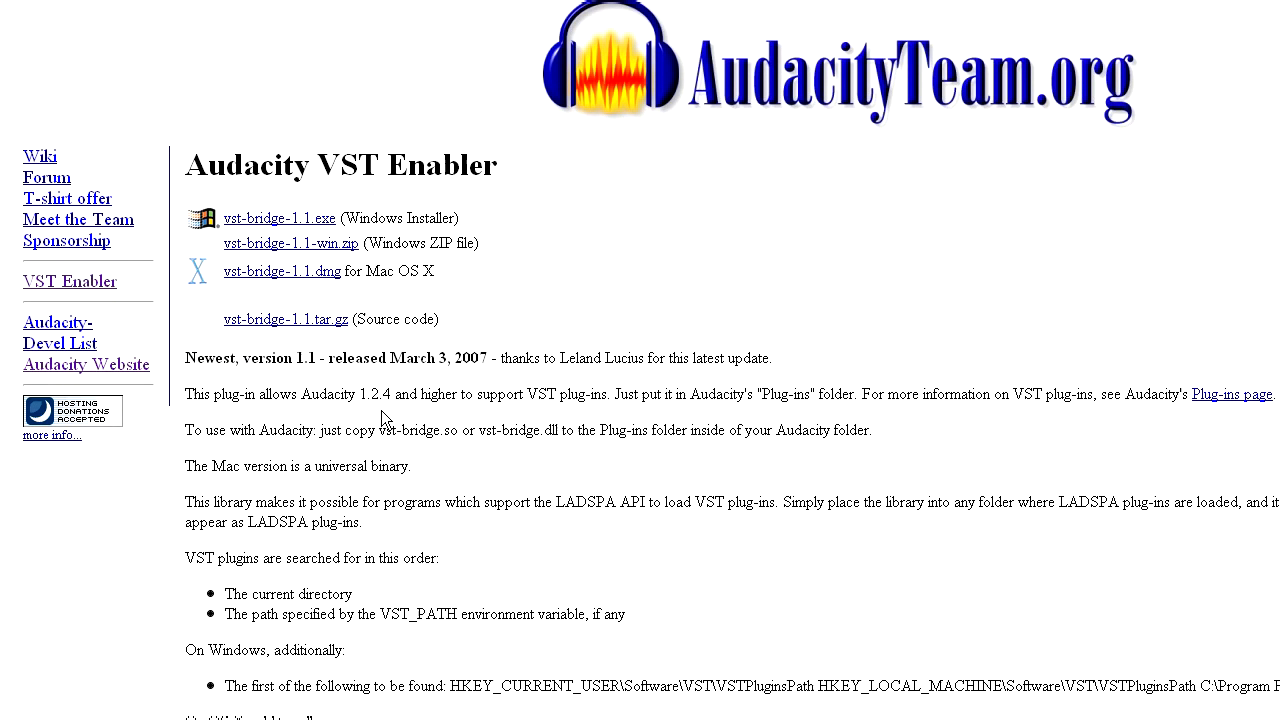